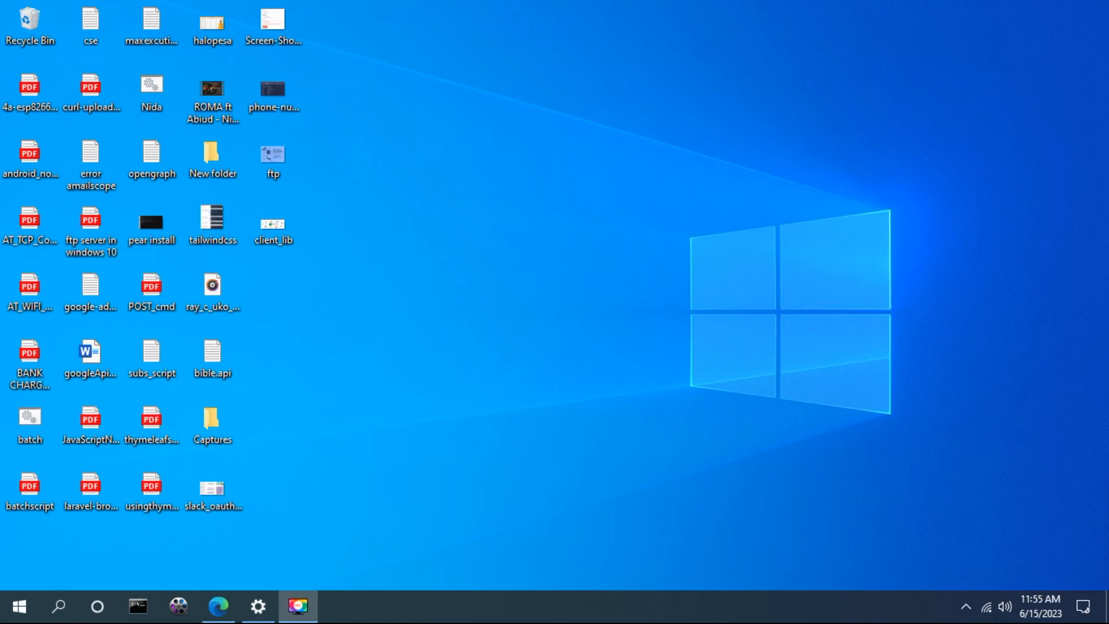
mouse_move(297, 288)
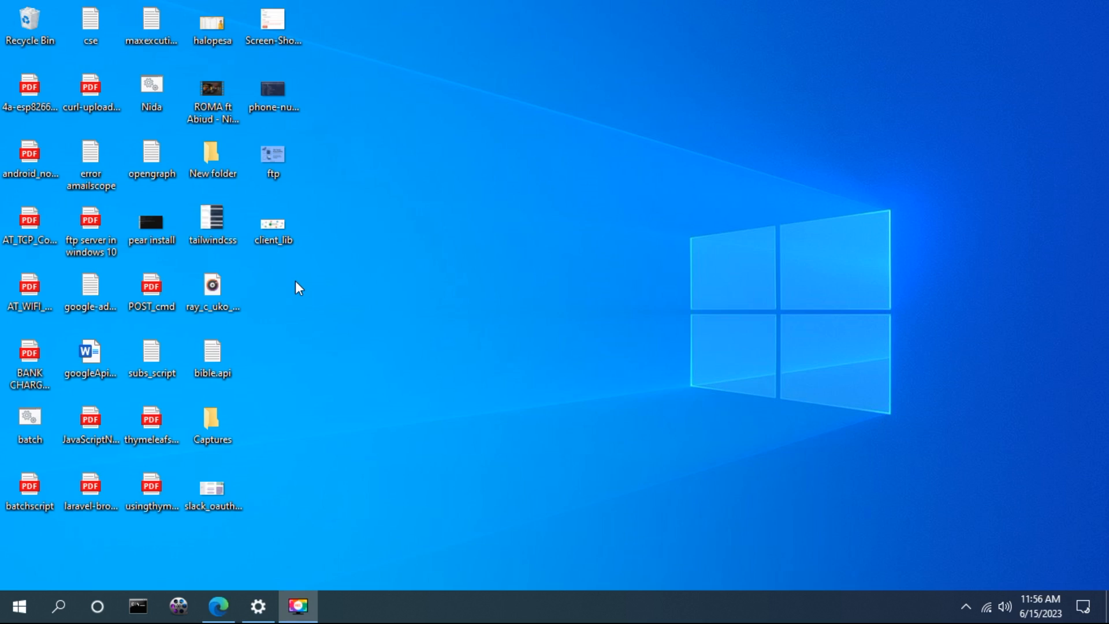
Step: Launch Command Prompt and start the ftp client
left_click(138, 606)
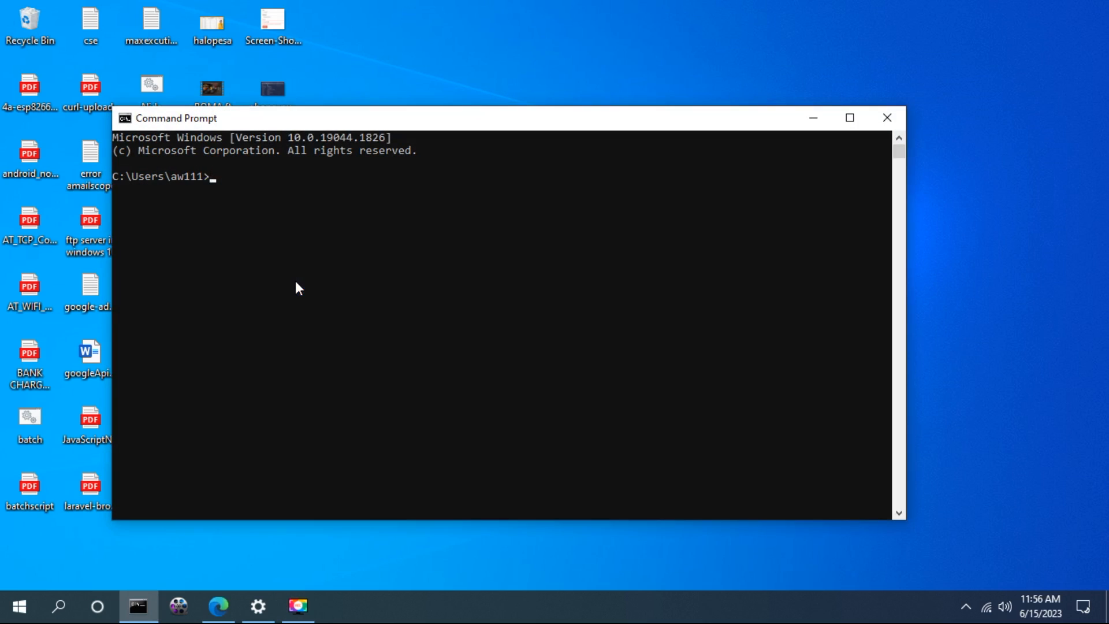
type("ftp")
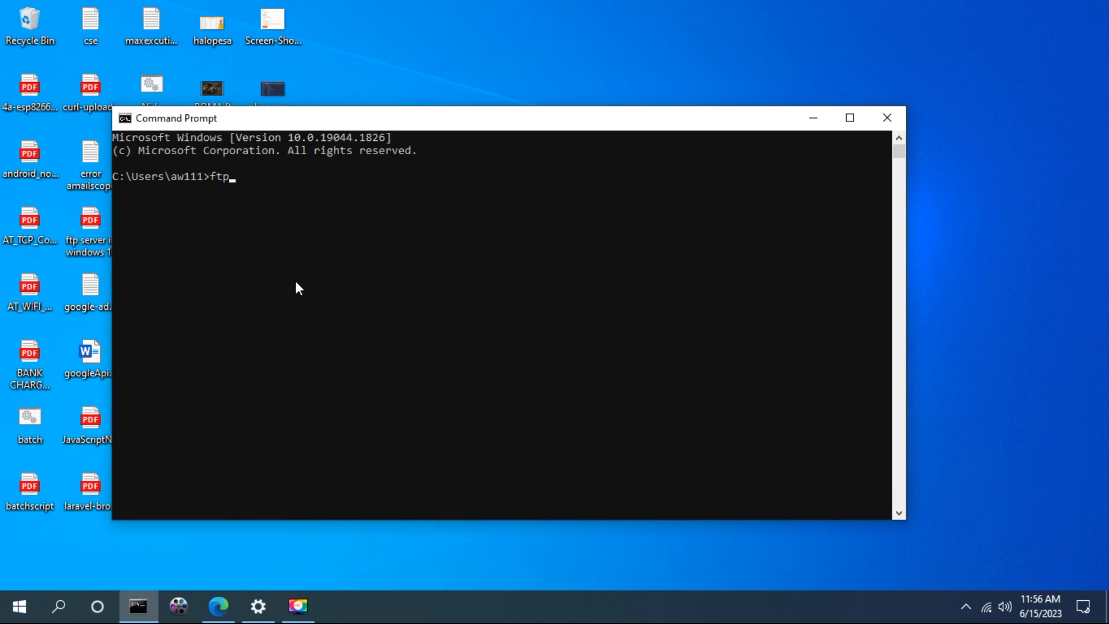
key("enter")
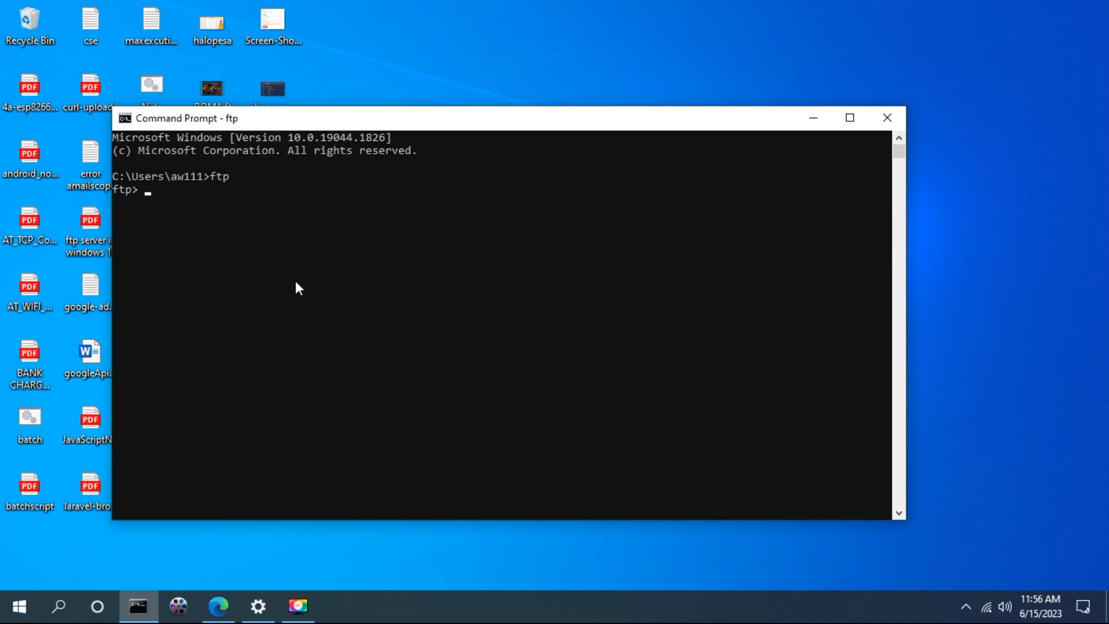
Step: Connect to the FTP server at 192.168.1.100, log in with username and password, and list the directory with dir
type("open")
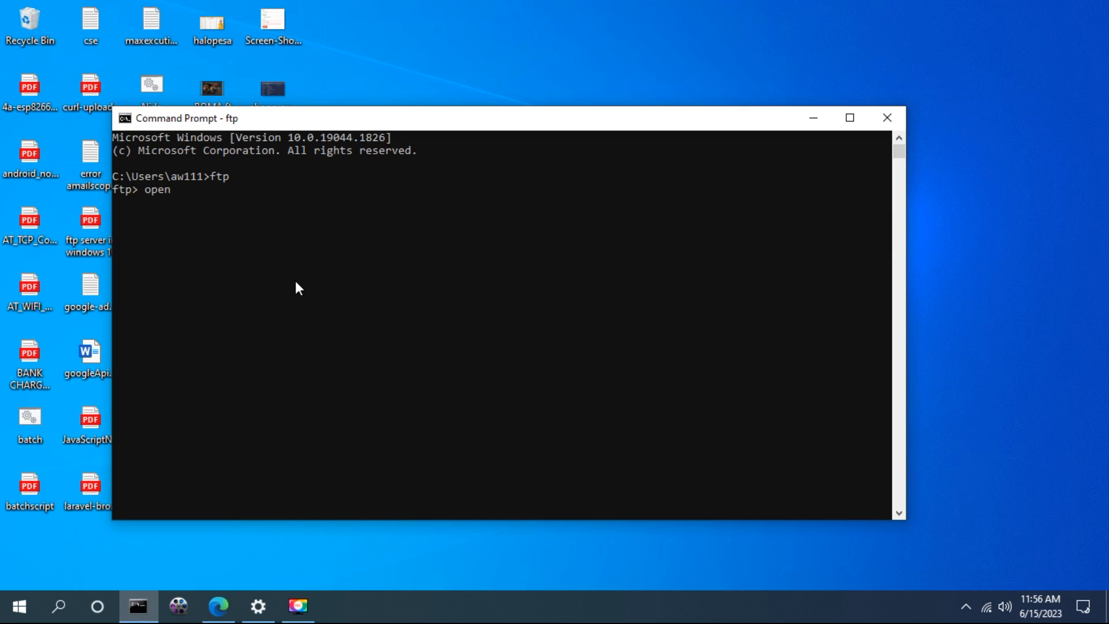
type("19")
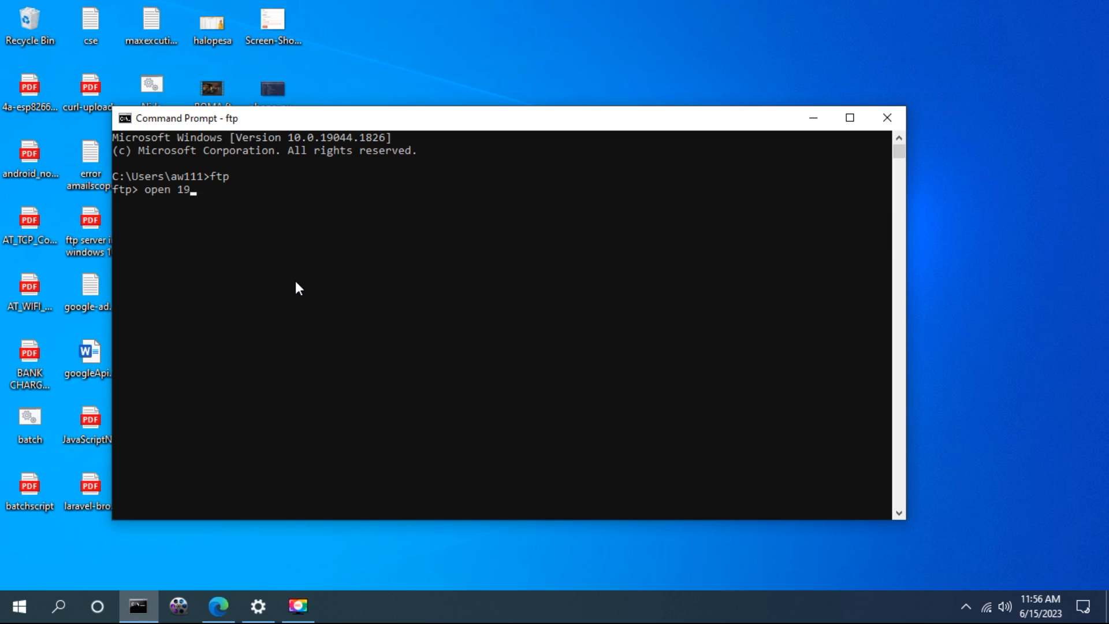
type("2.168")
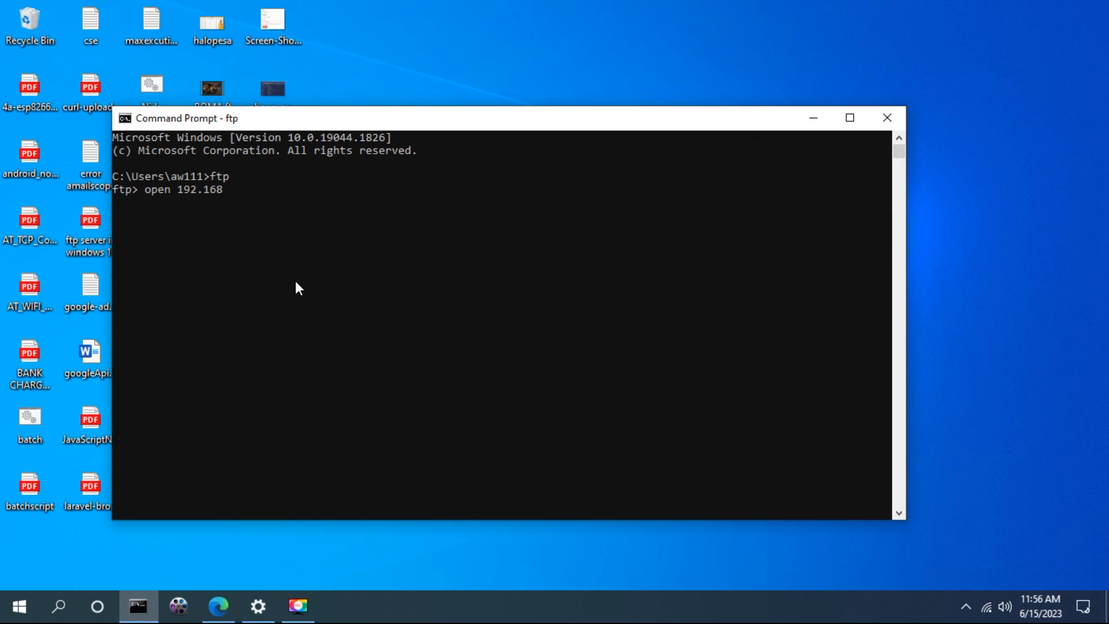
type(".1.11")
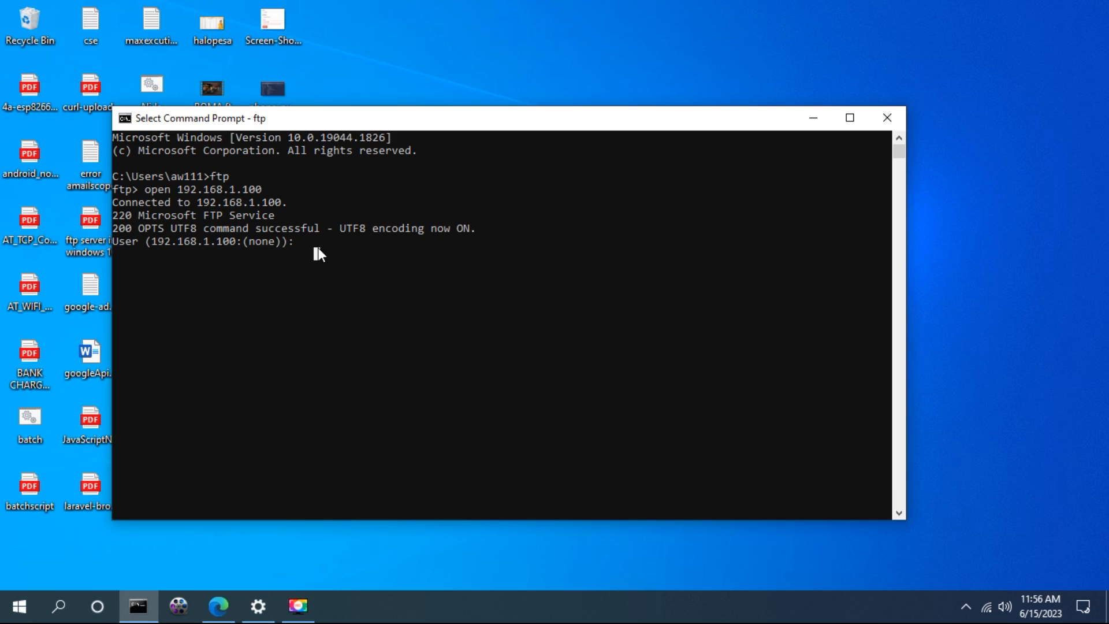
type("aw111")
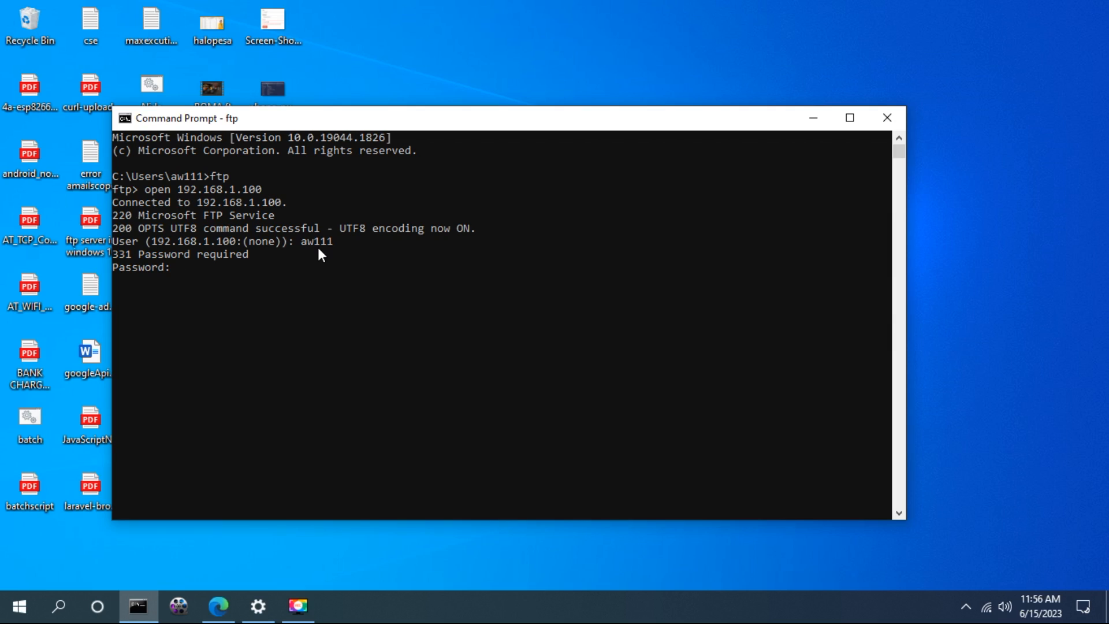
key("Enter")
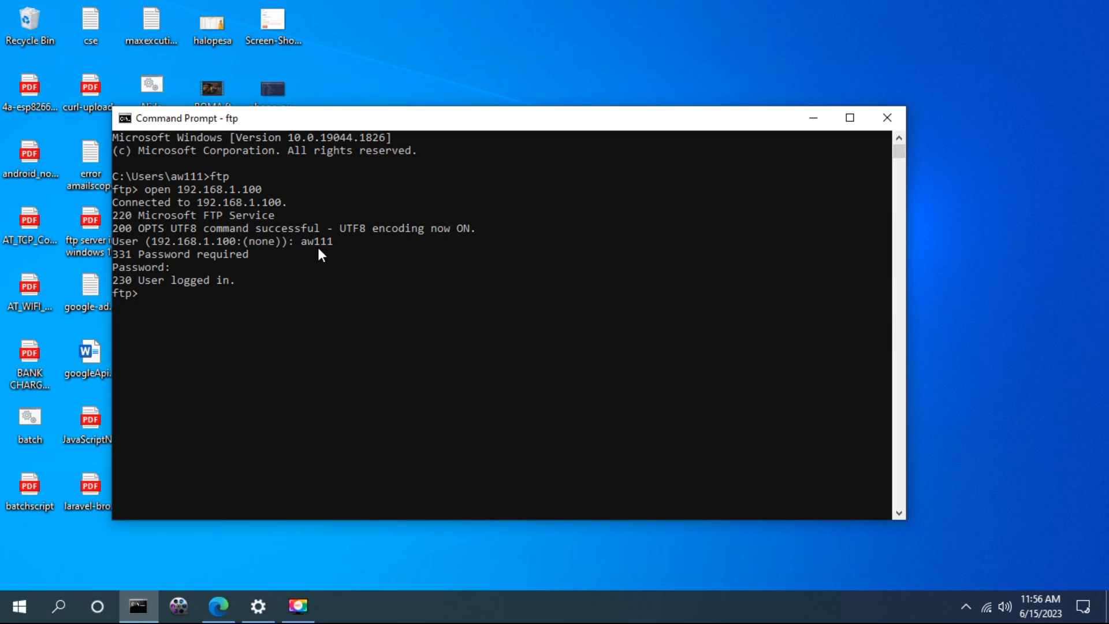
type("dir")
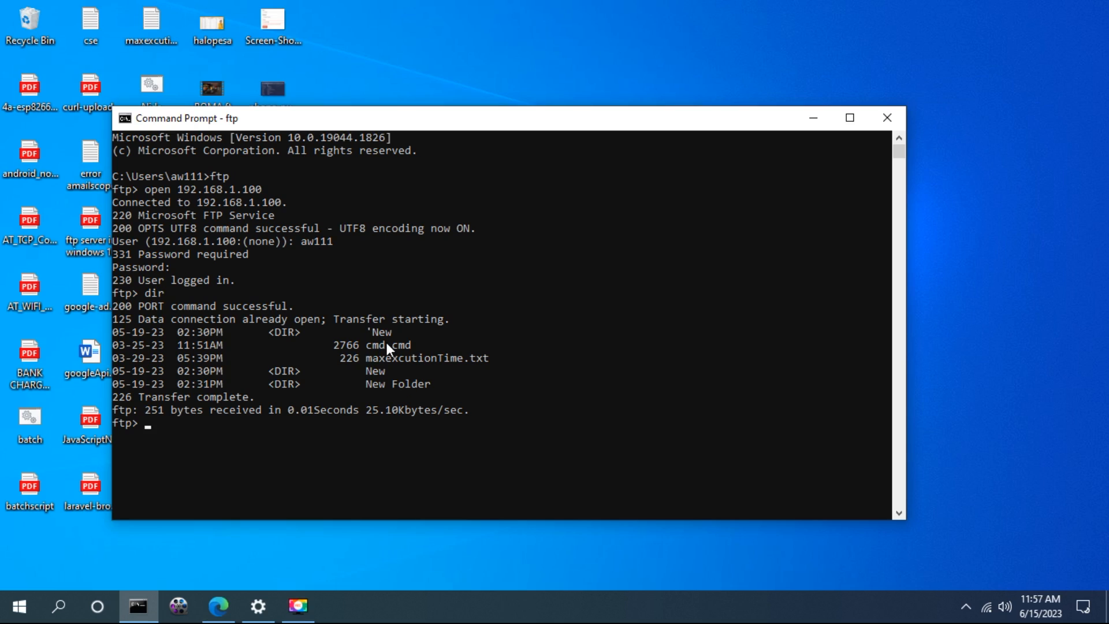
mouse_move(393, 377)
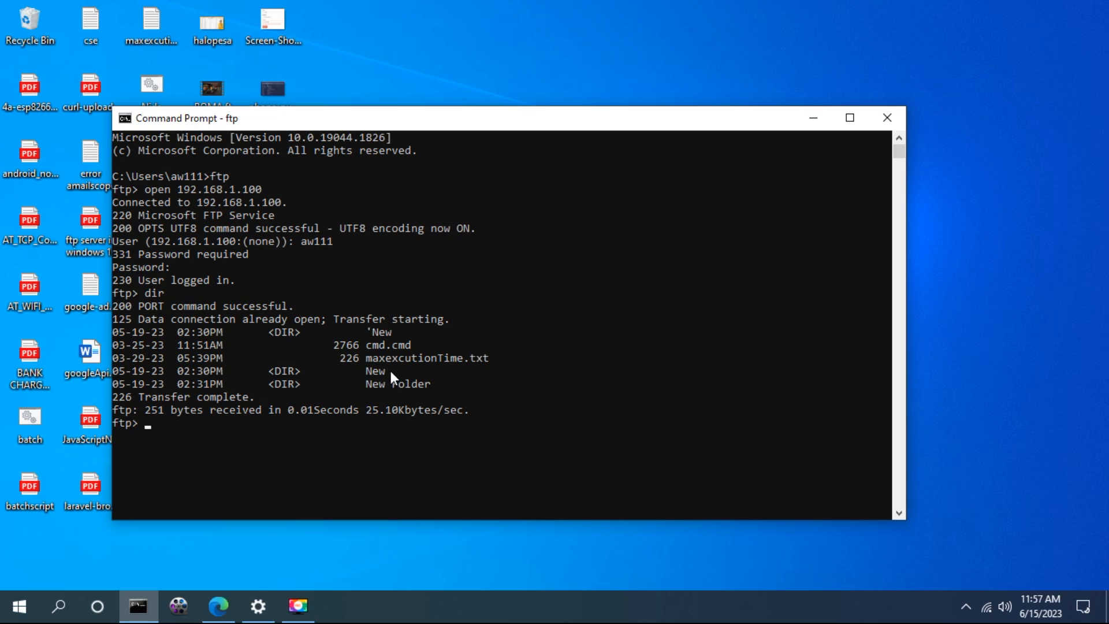
mouse_move(374, 387)
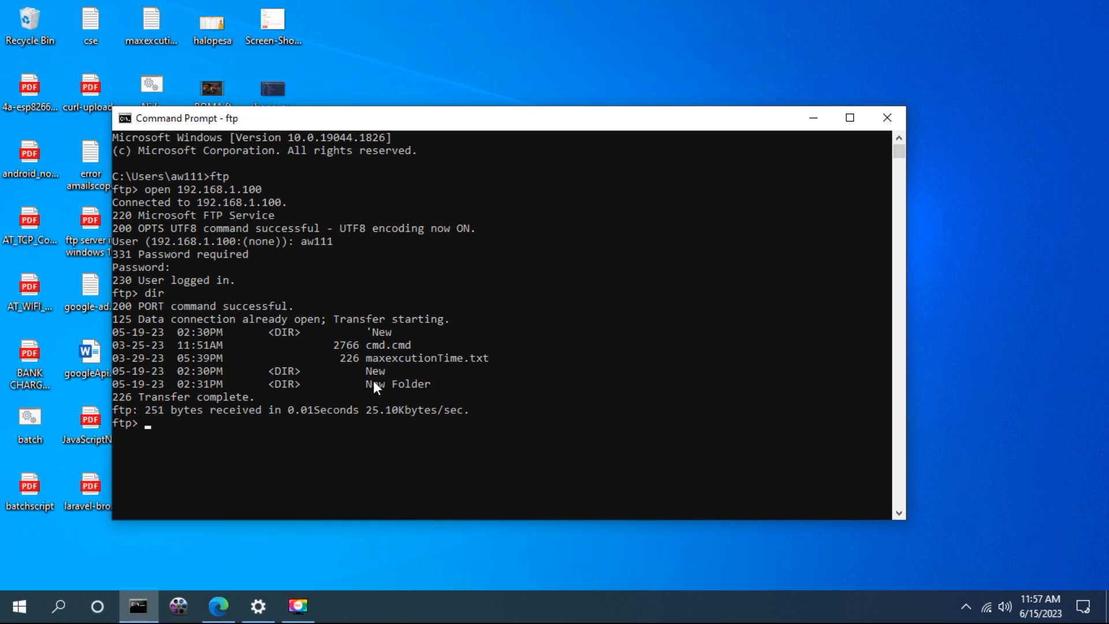
mouse_move(138, 468)
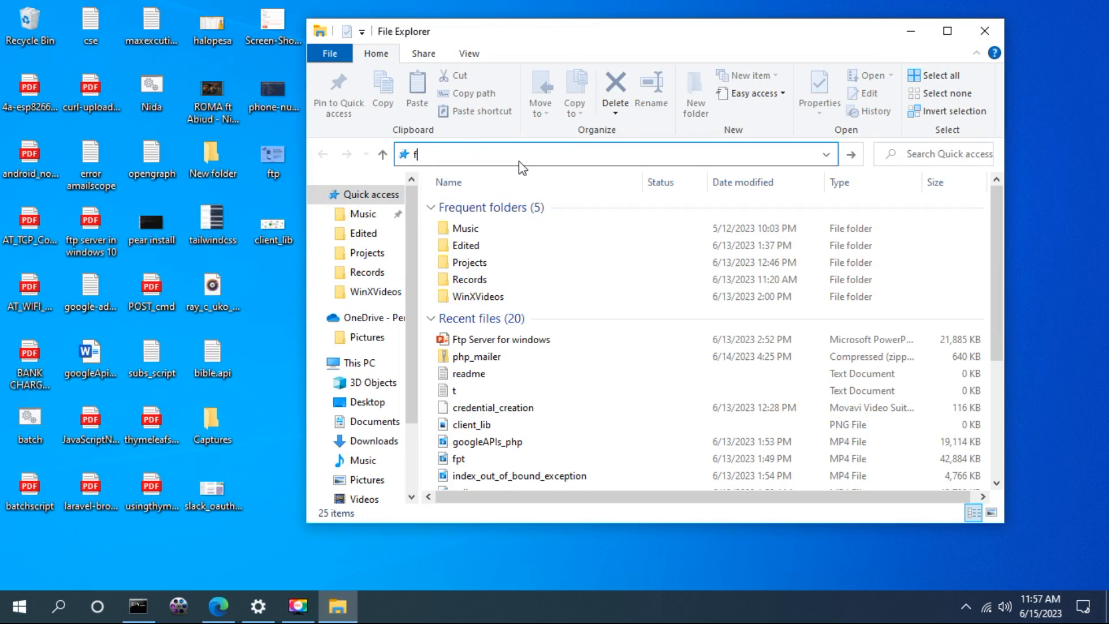
Step: Browse to ftp://192.168.1.100 in File Explorer and log on with the password
type("tp:19")
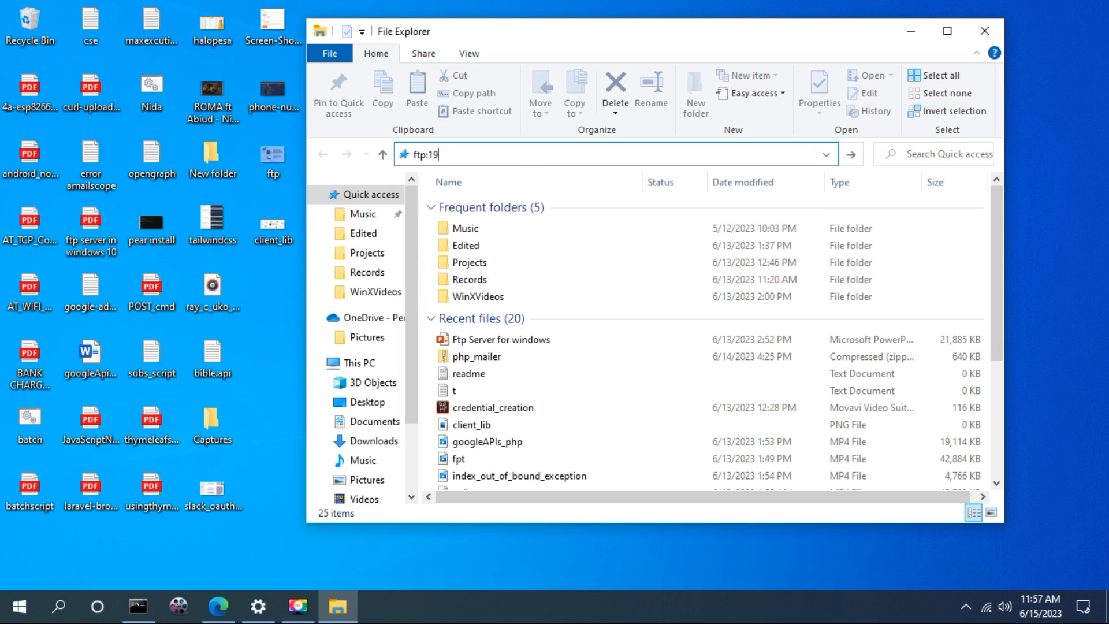
type("92.1")
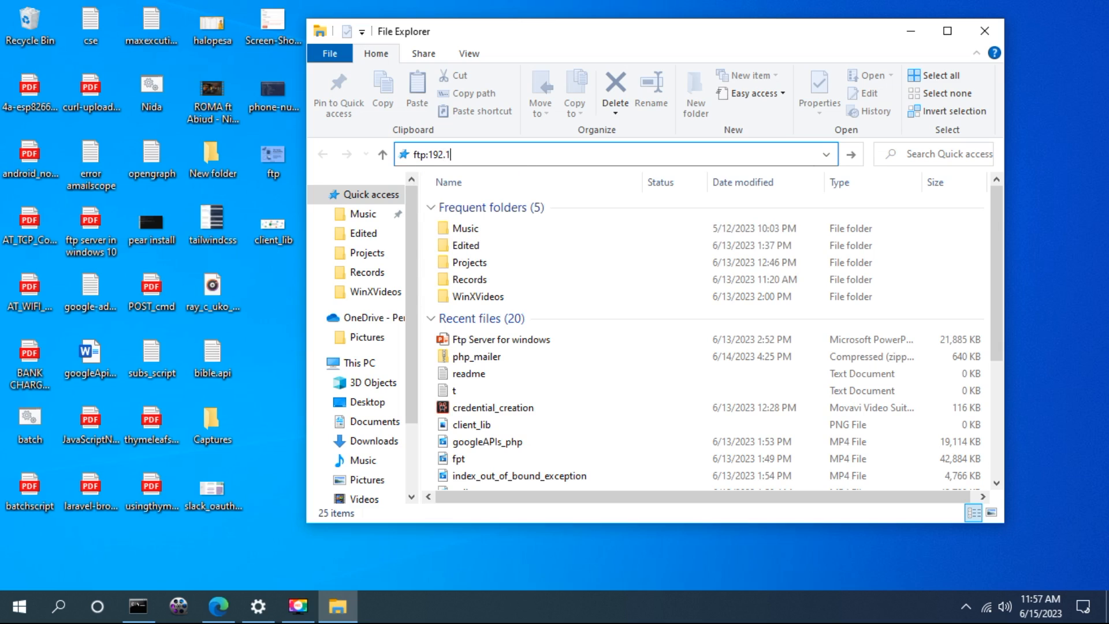
type("68.1.")
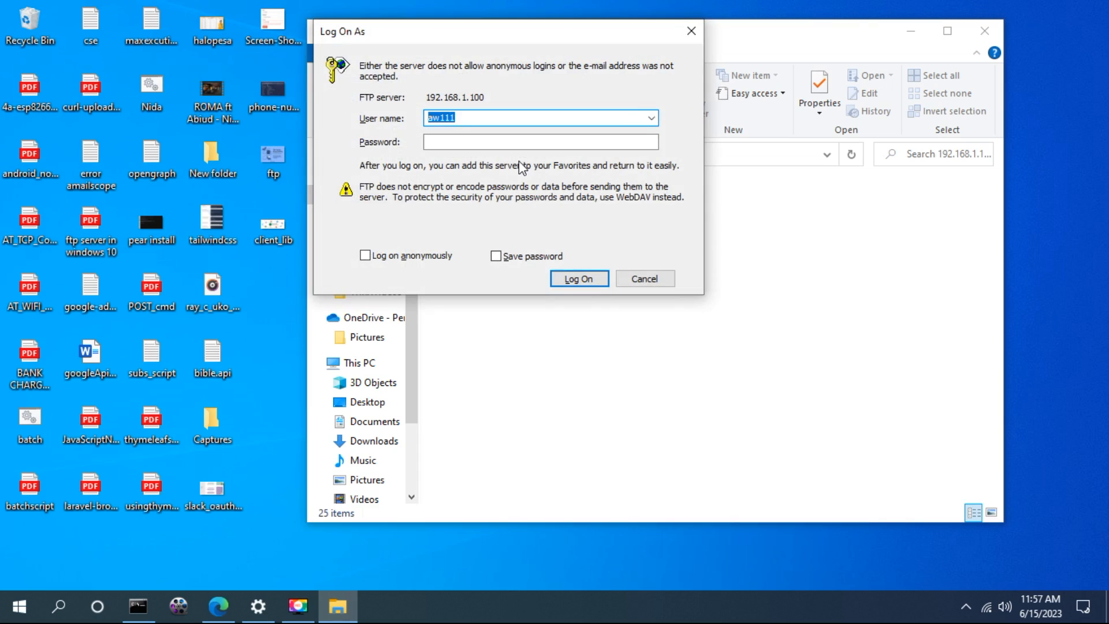
left_click(540, 141)
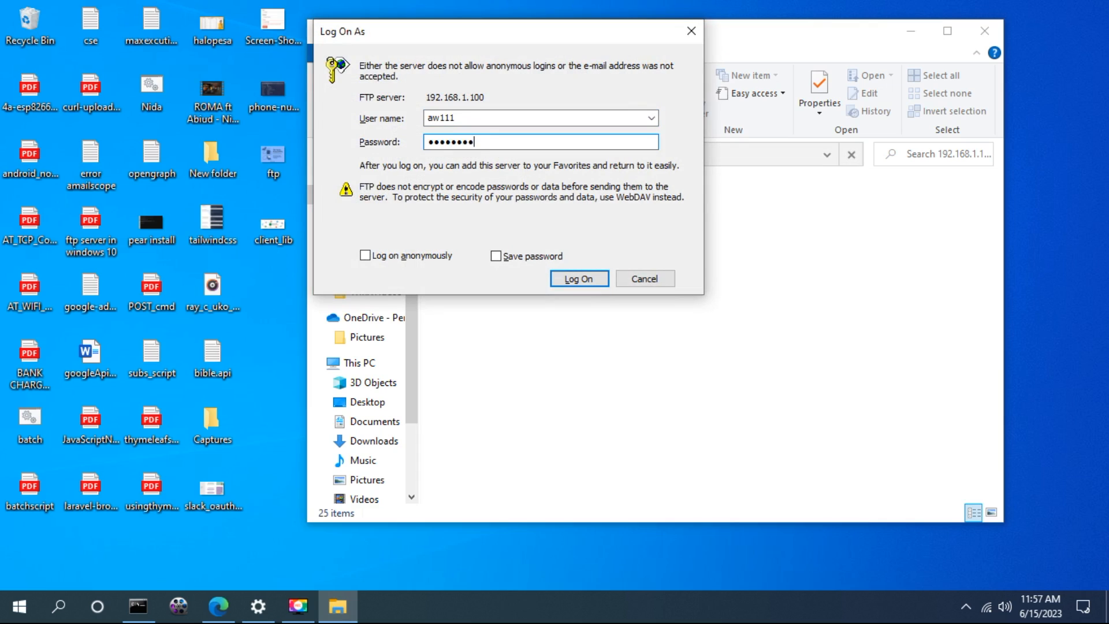
left_click(578, 279)
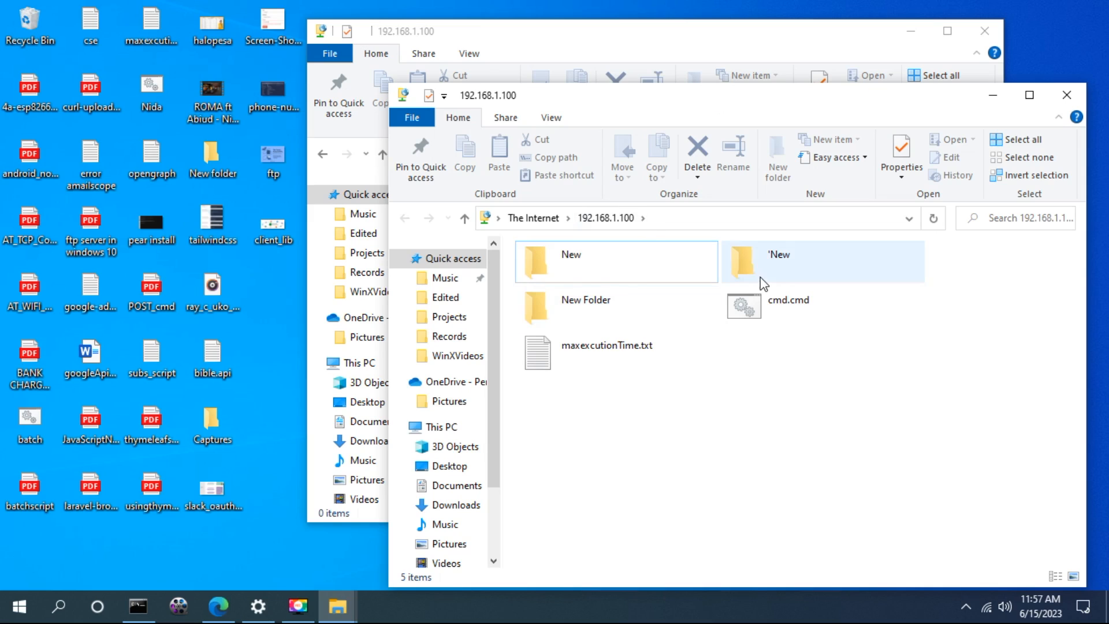
Step: Try the 'New folder' on the server, then close the file listing window
double_click(777, 254)
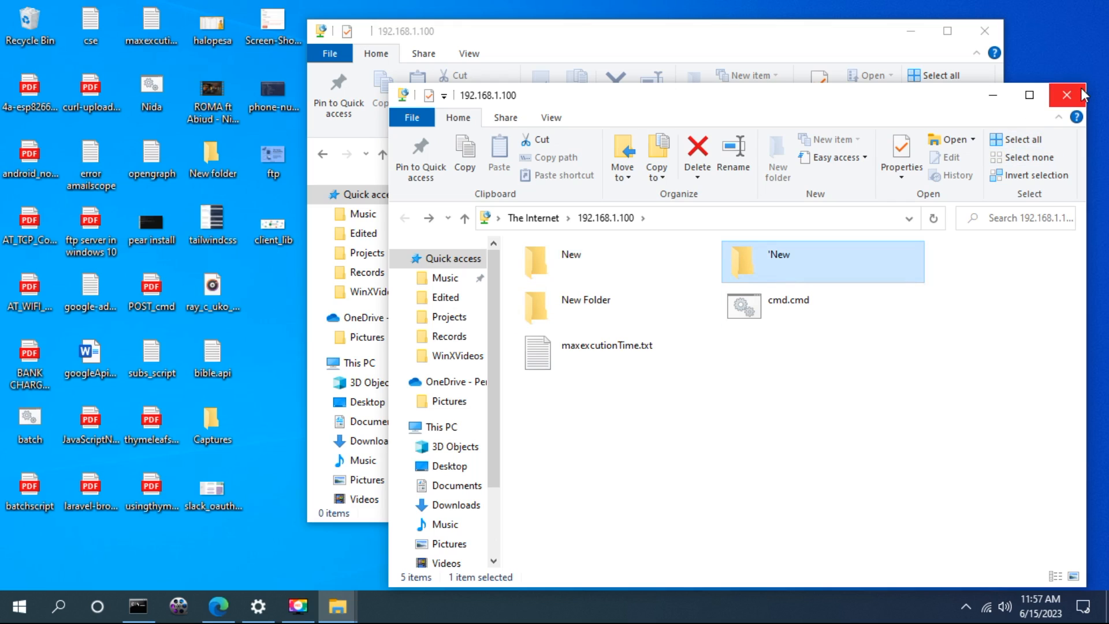
left_click(1065, 96)
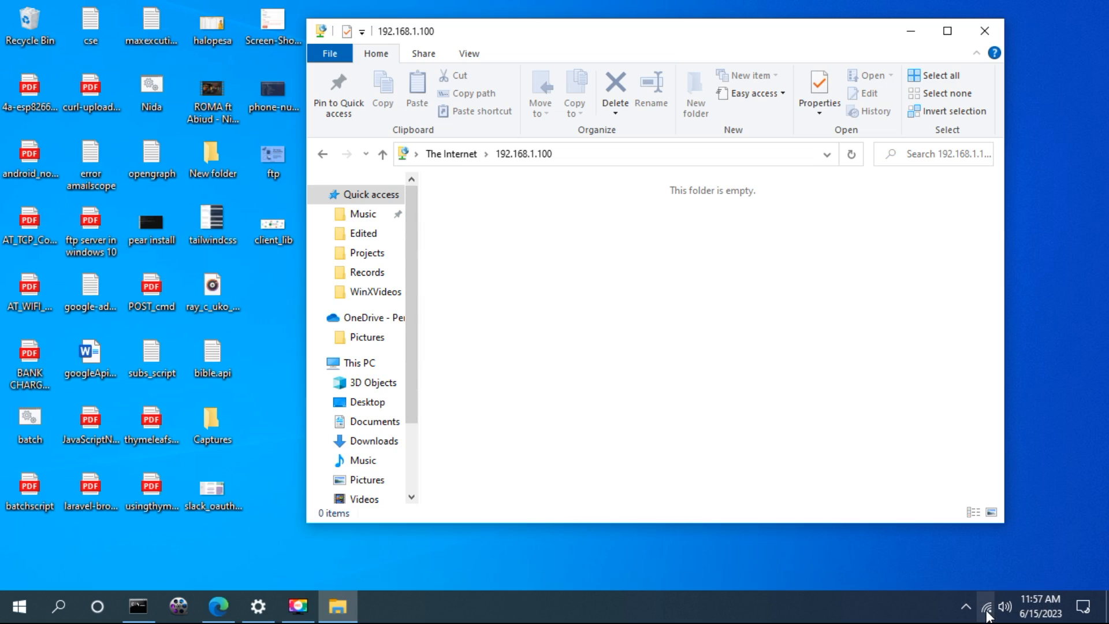
Step: Check the system-tray network flyout for the Mb-Techs Wi-Fi connection and dismiss it
left_click(984, 606)
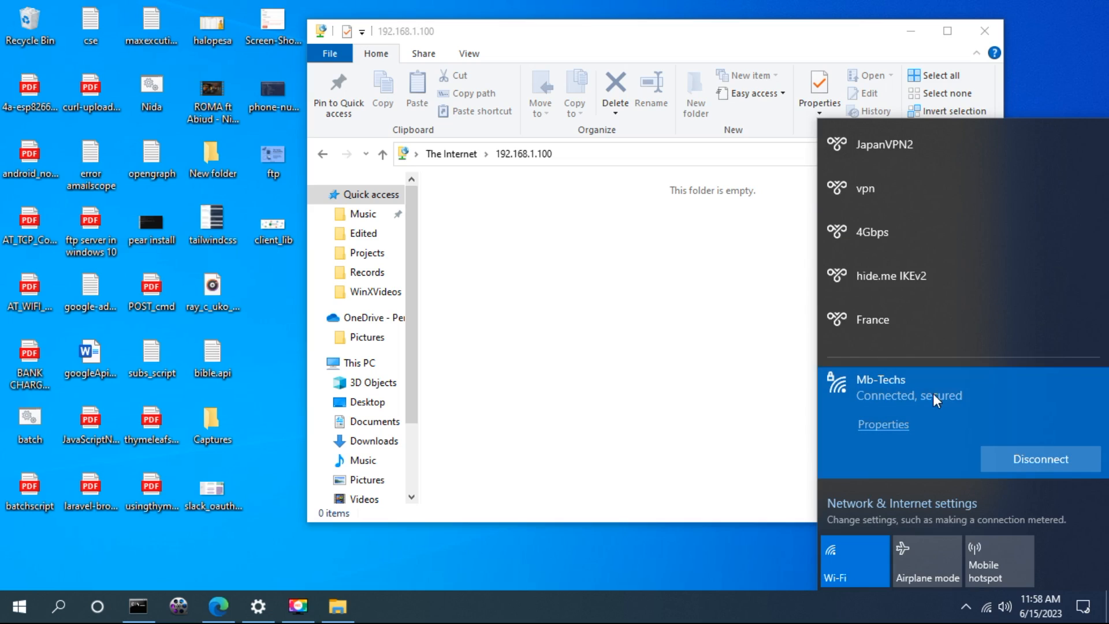
mouse_move(704, 369)
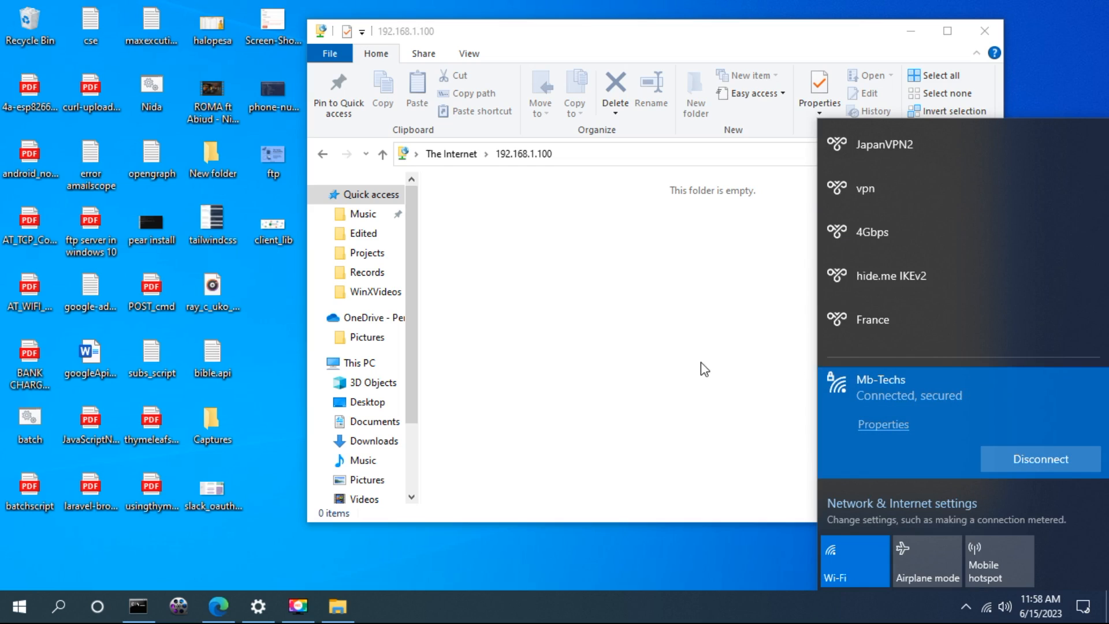
mouse_move(922, 402)
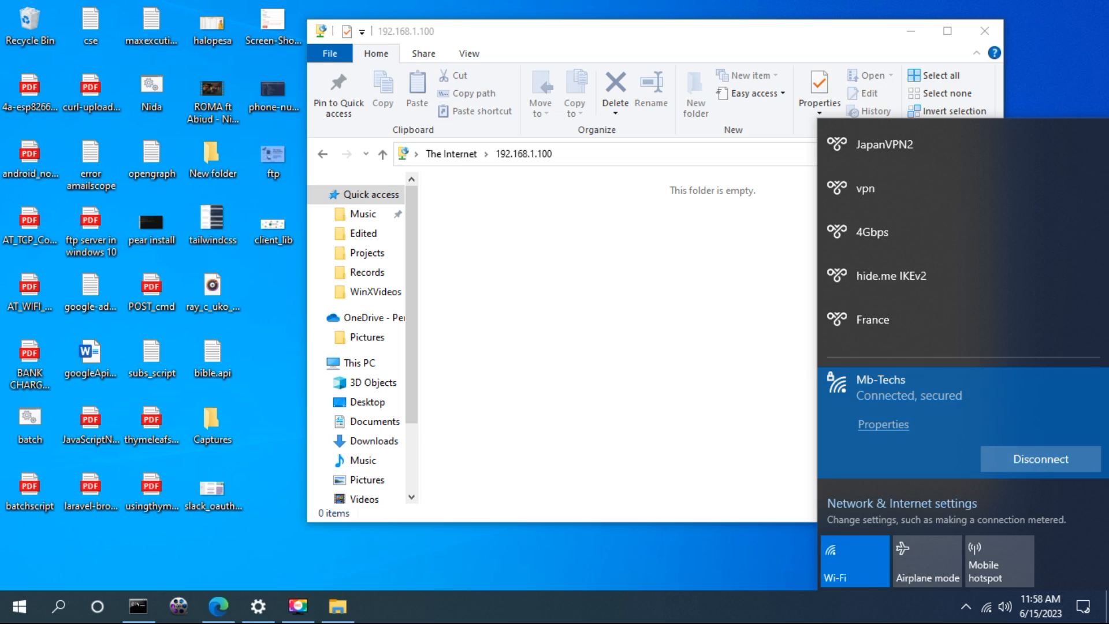
left_click(520, 422)
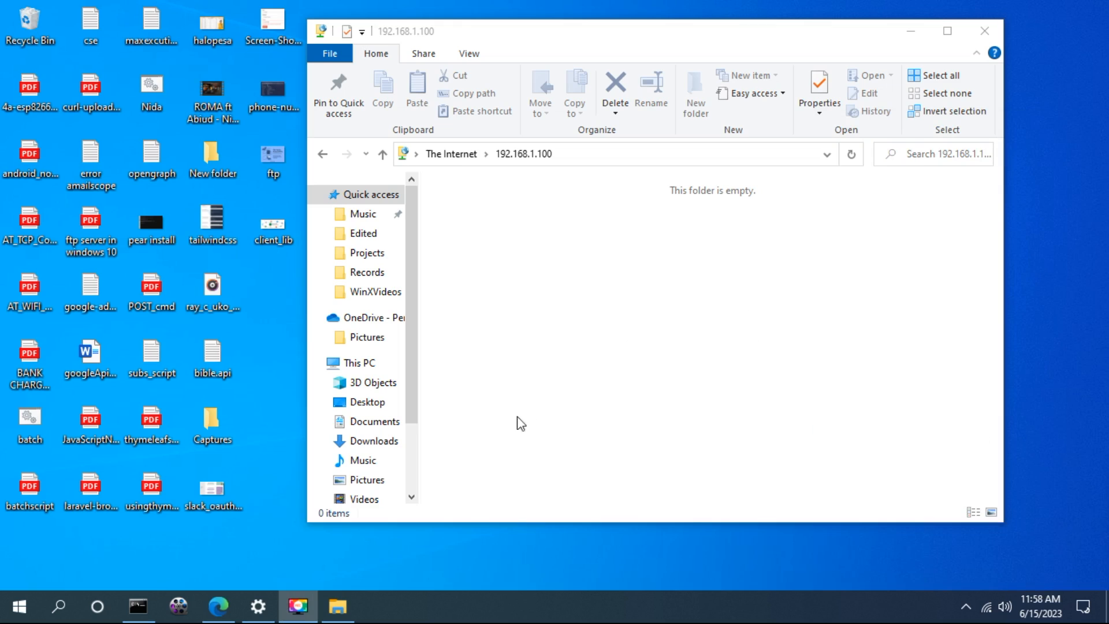
mouse_move(453, 527)
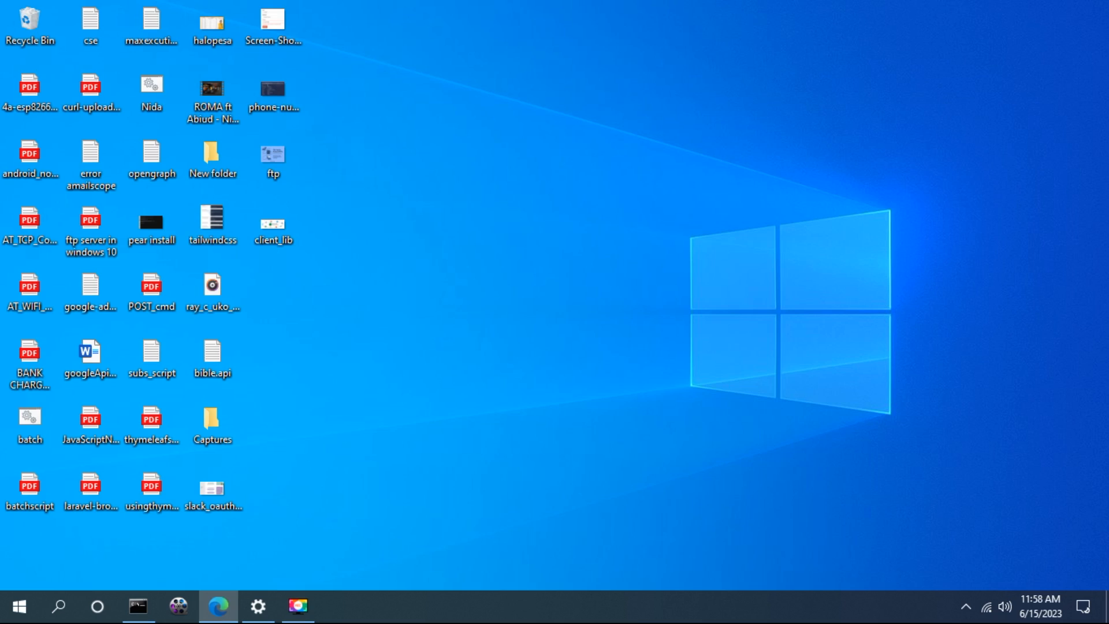
Step: Launch the browser and log in to the router admin page to reach the Network Map
left_click(218, 606)
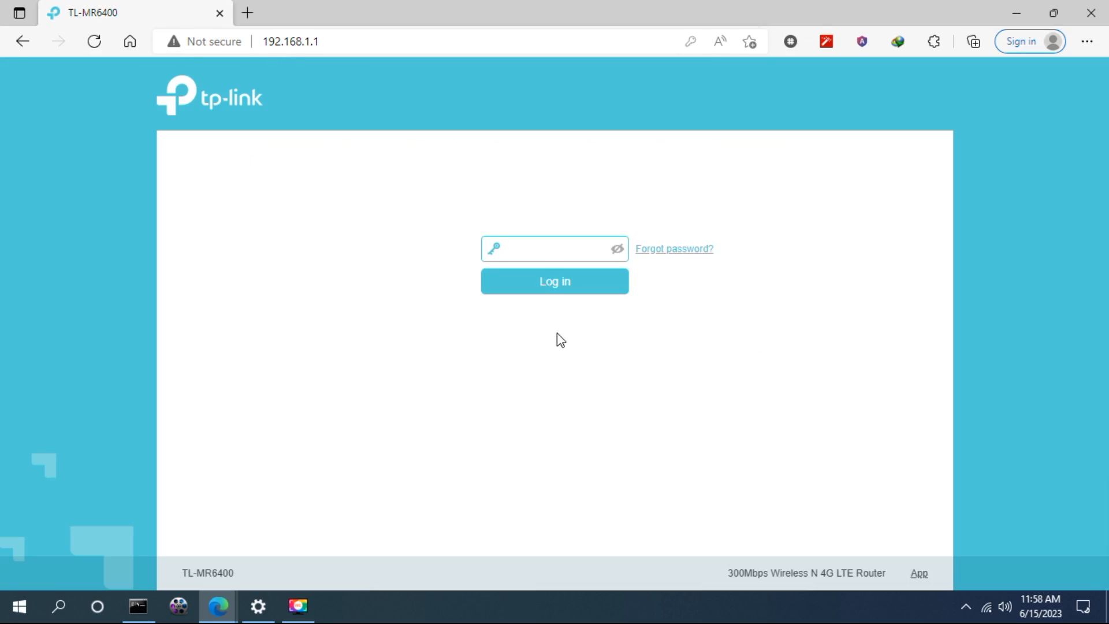
left_click(552, 249)
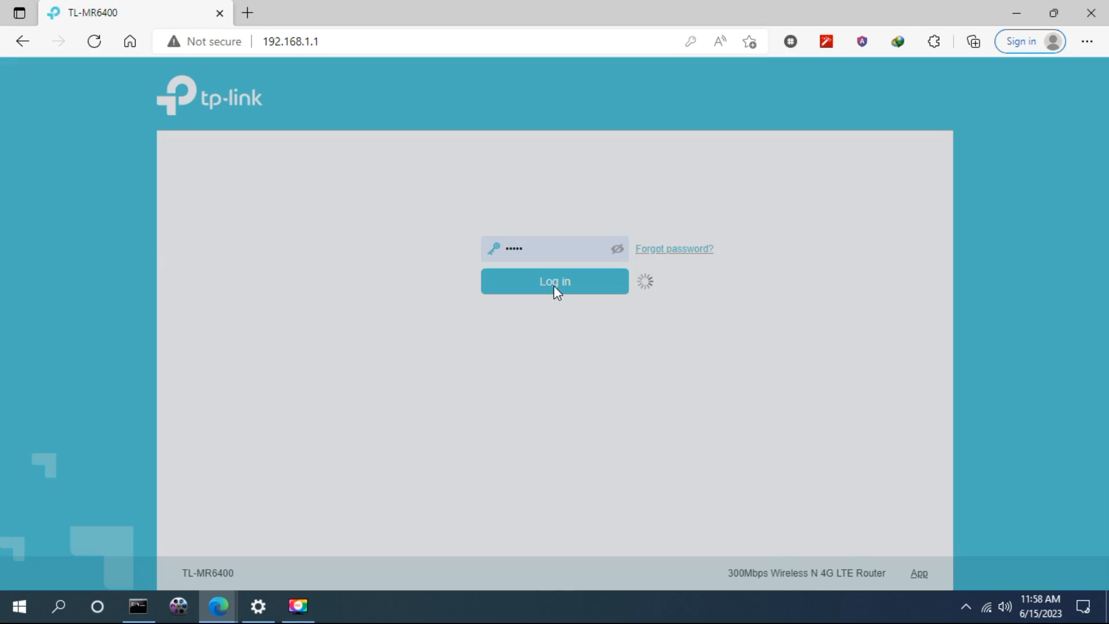
left_click(554, 280)
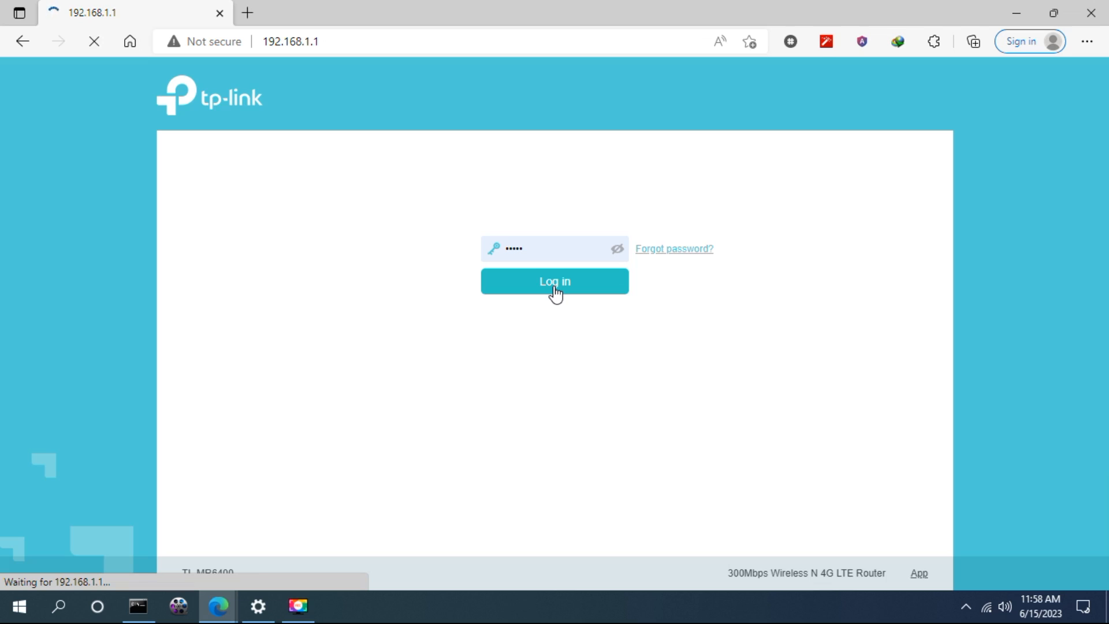
left_click(553, 280)
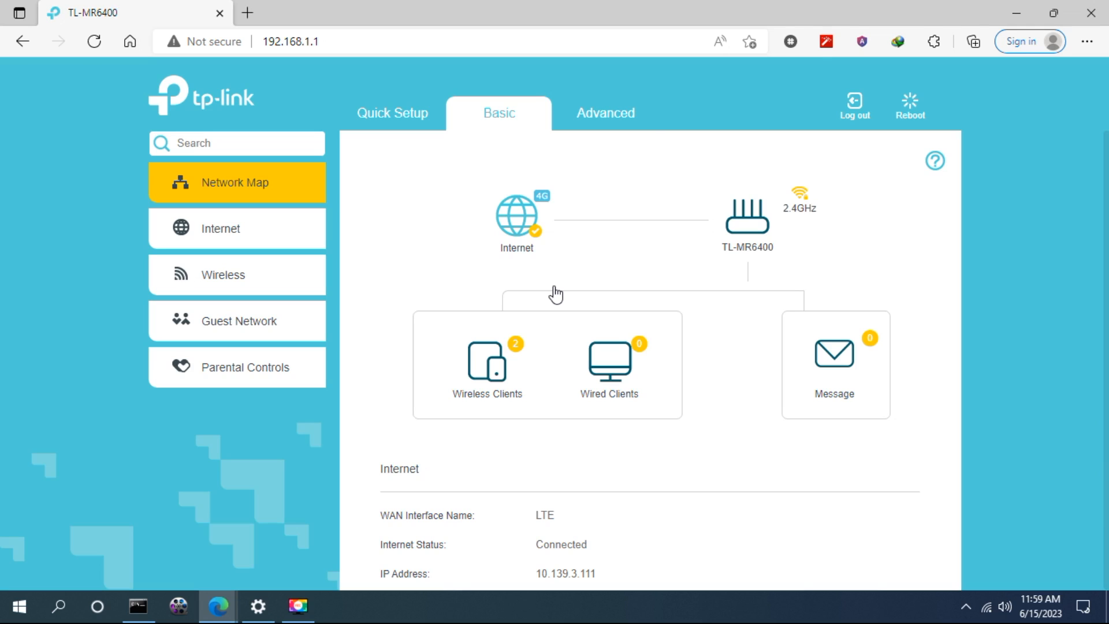
Step: Go to Advanced > NAT Forwarding > Virtual Servers to show the empty rule table
left_click(604, 114)
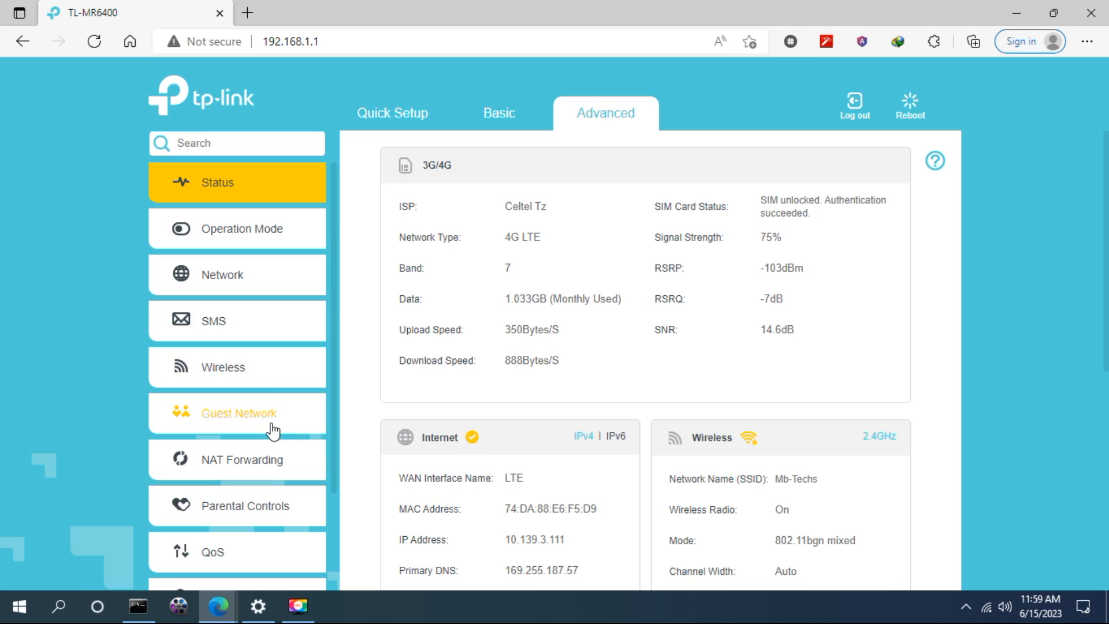
scroll("down", 3)
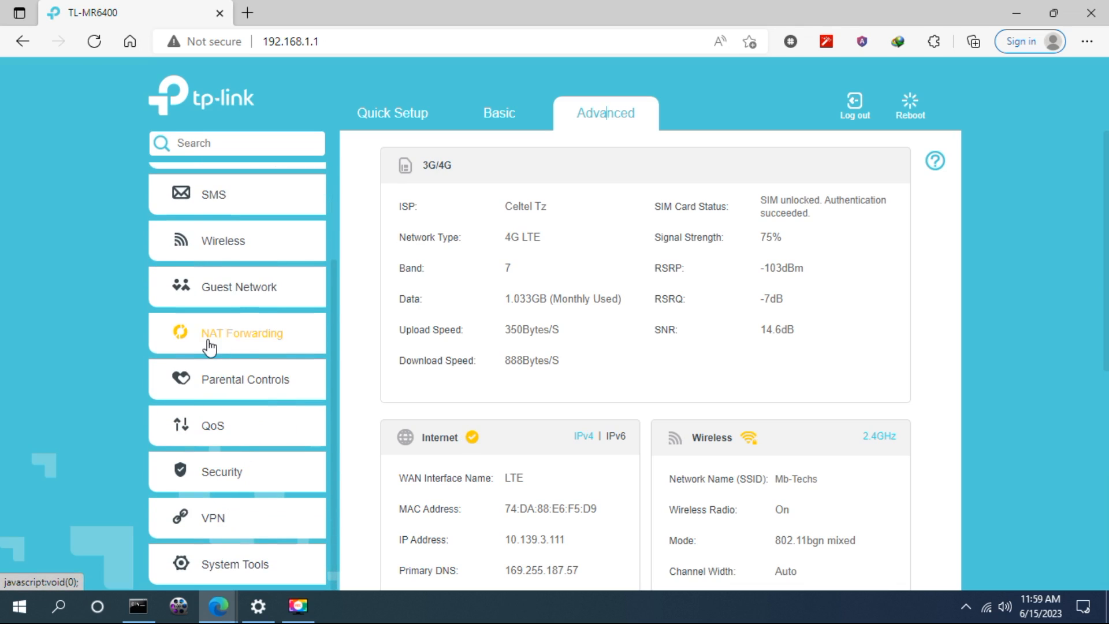
mouse_move(264, 347)
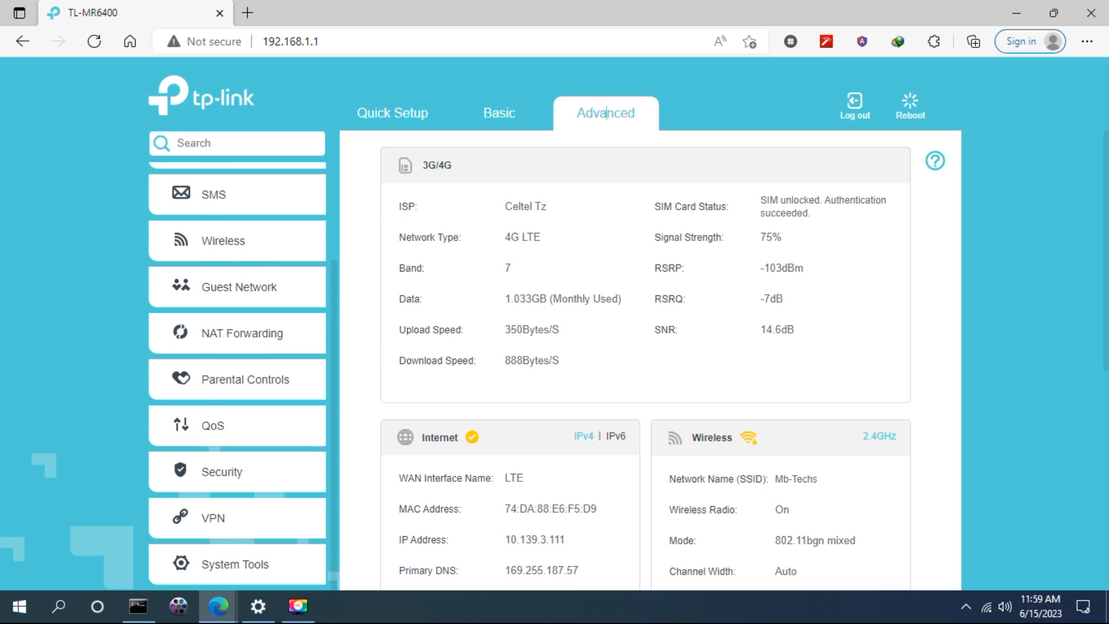
left_click(243, 332)
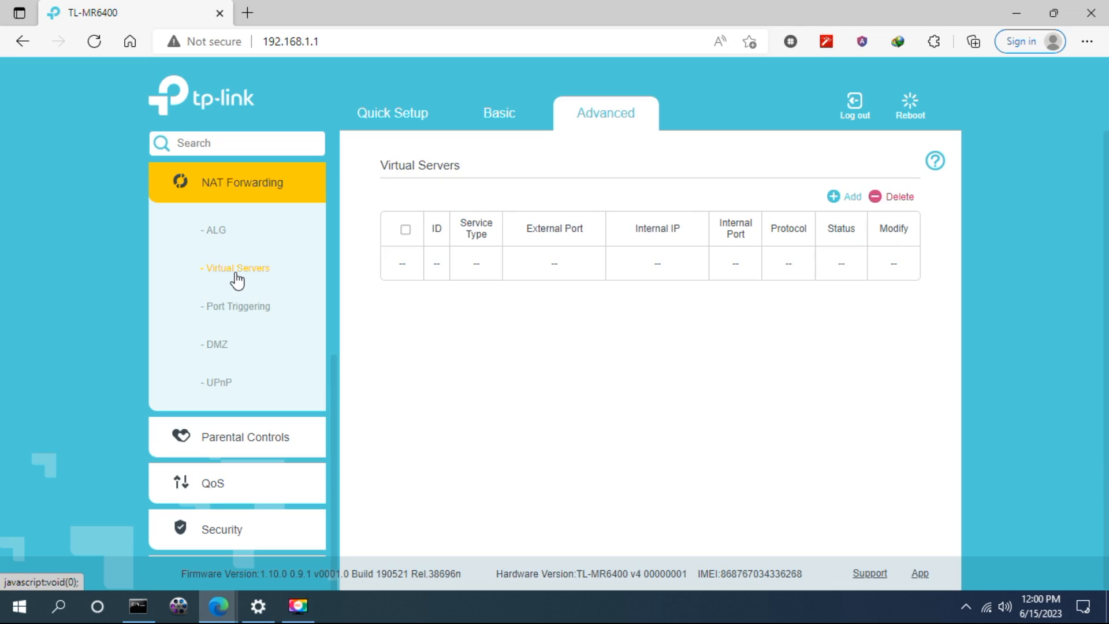
mouse_move(827, 223)
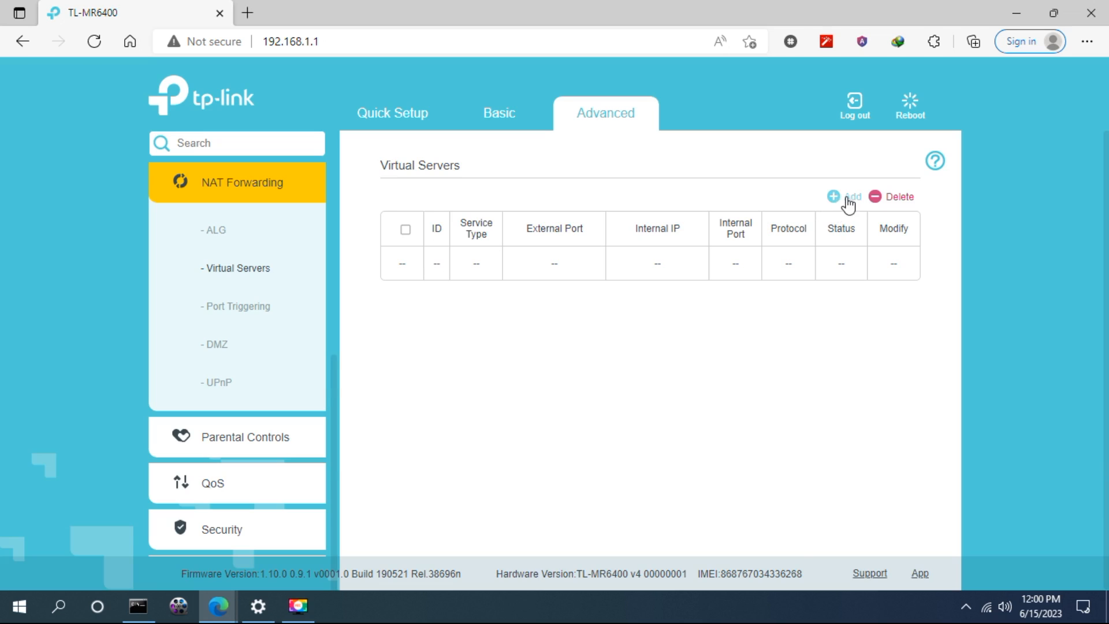
Step: Add a new virtual server rule using the FTP preset with external port 21
left_click(843, 196)
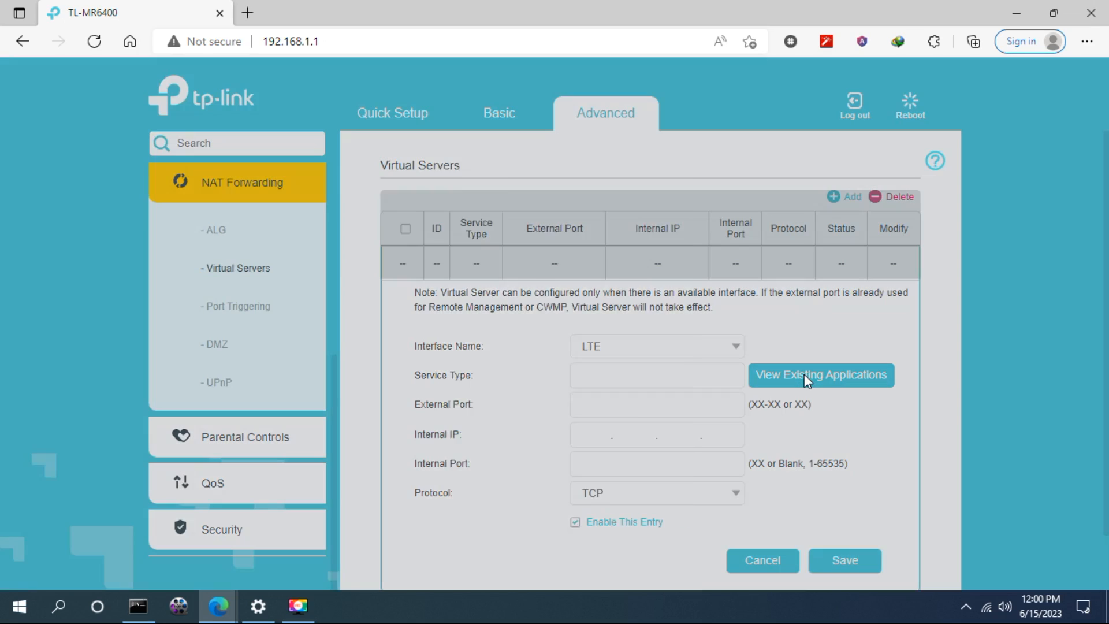
left_click(820, 374)
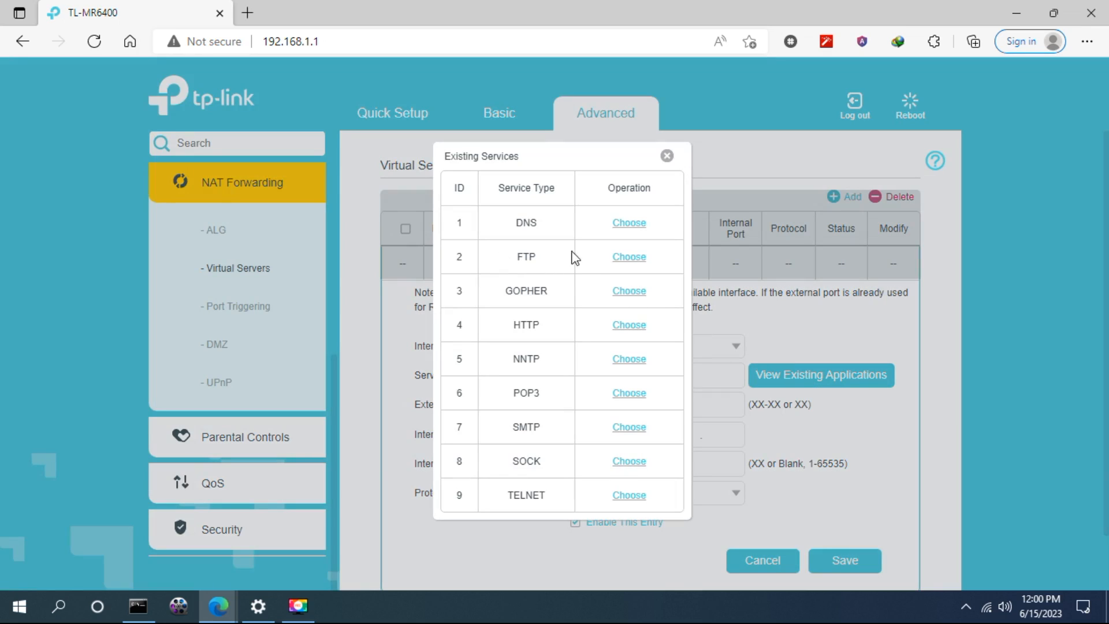
left_click(628, 257)
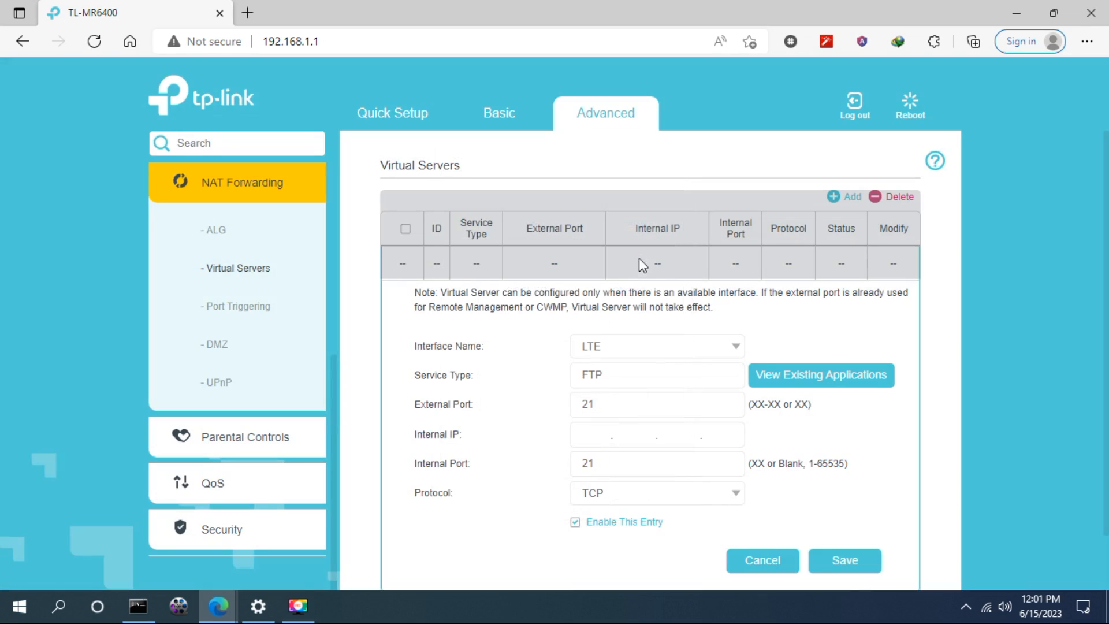
mouse_move(544, 413)
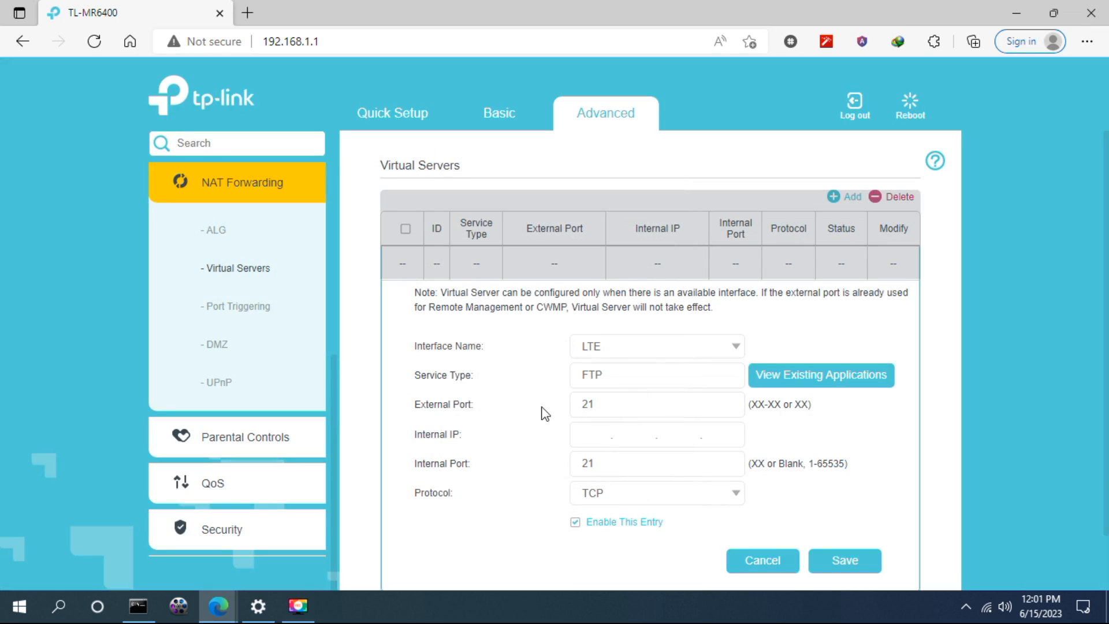
mouse_move(480, 443)
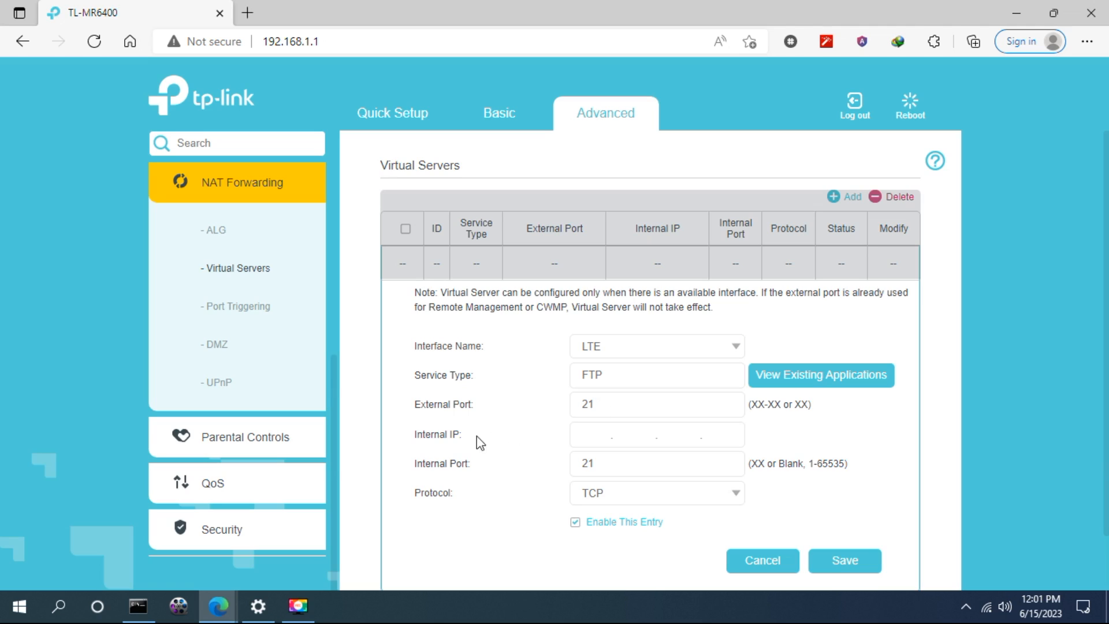
mouse_move(572, 459)
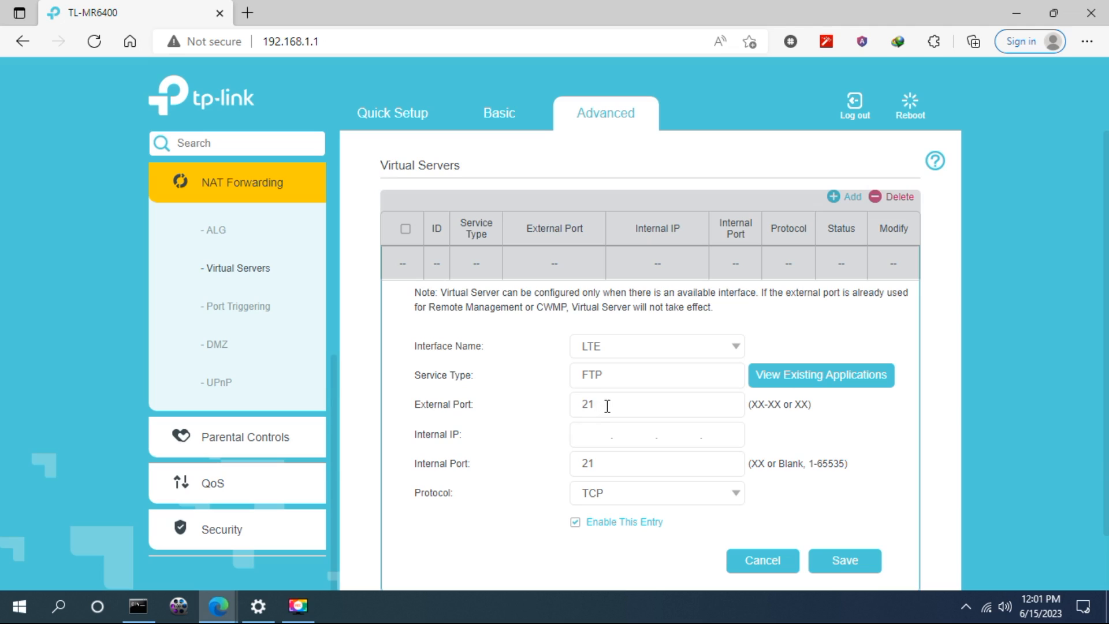
left_click(656, 405)
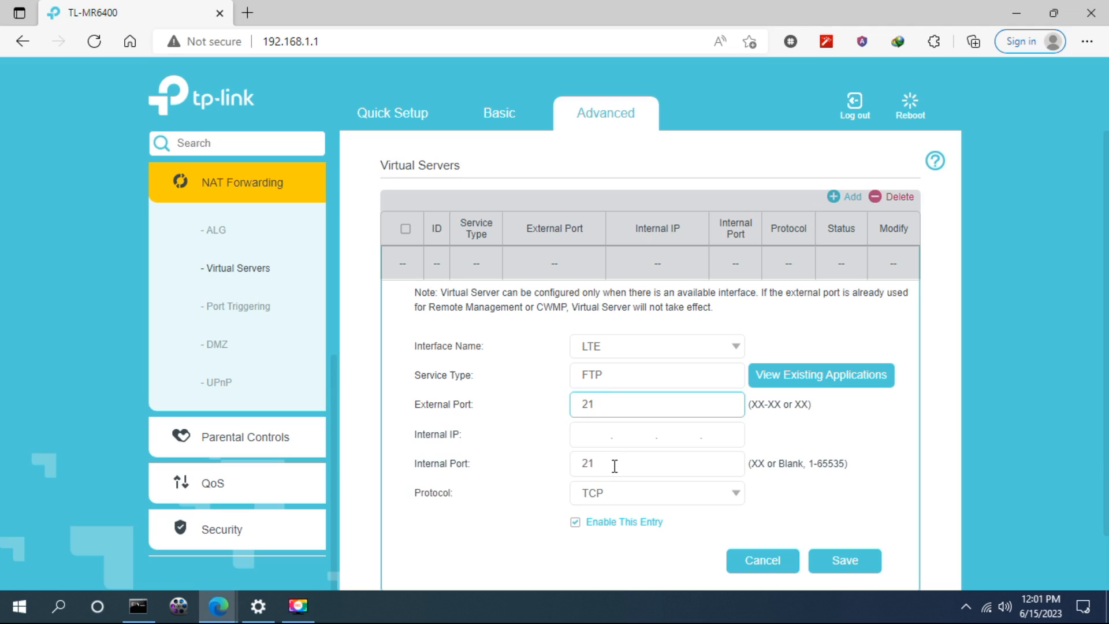
mouse_move(670, 530)
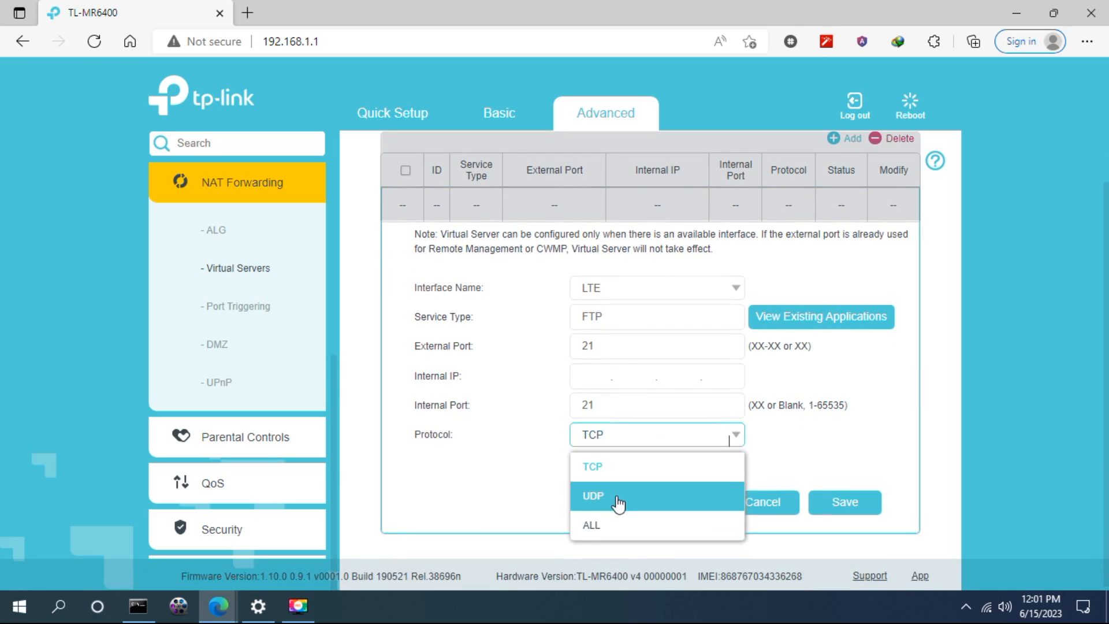
Step: Set the rule's protocol to ALL and move to the Internal IP field, switching to Command Prompt
left_click(590, 524)
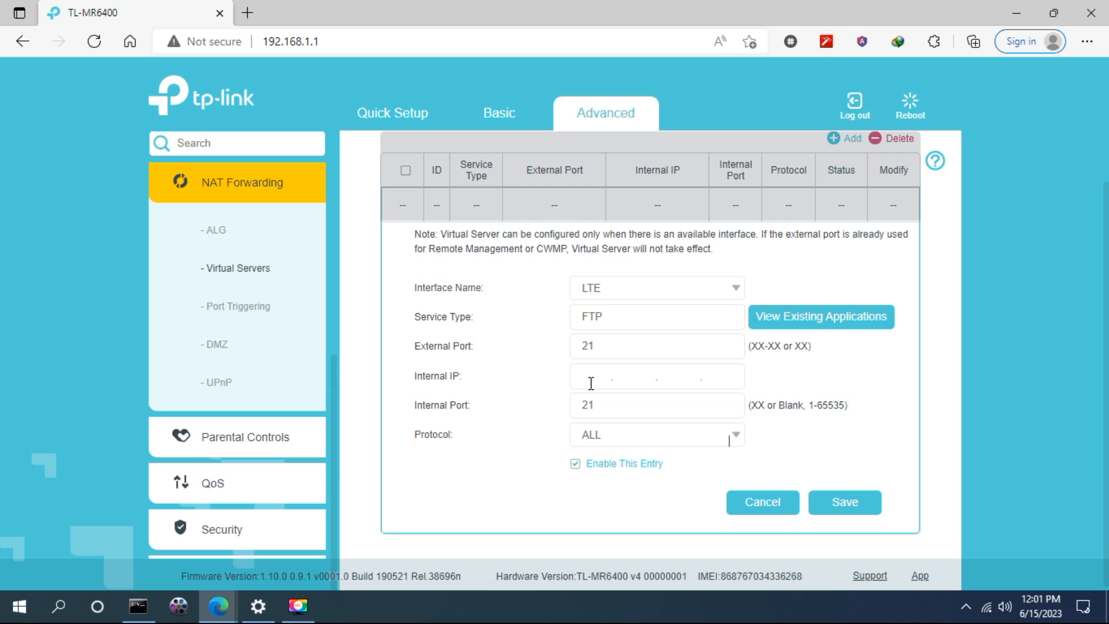
left_click(656, 375)
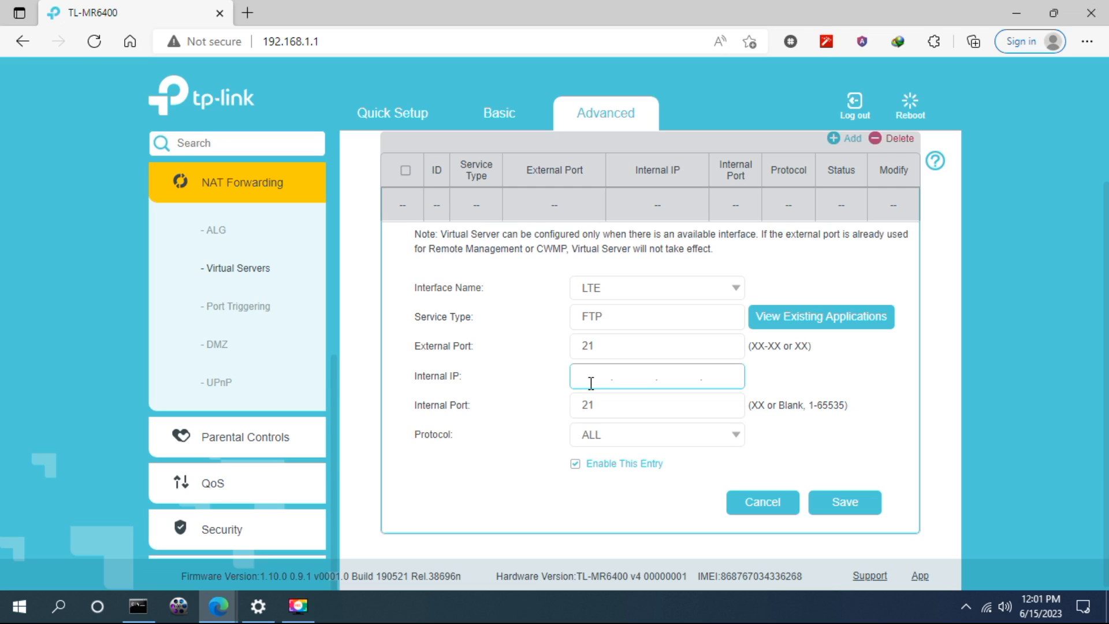
left_click(138, 606)
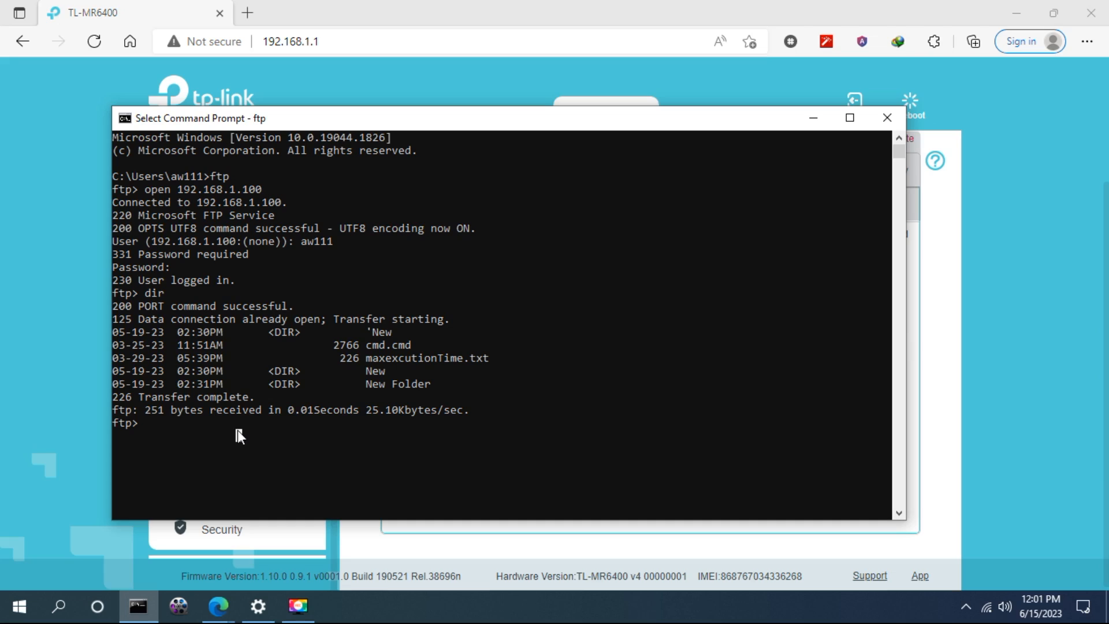
Step: Quit the ftp session and run ipconfig to read the Wi-Fi IPv4 address 192.168.1.102
type("quit")
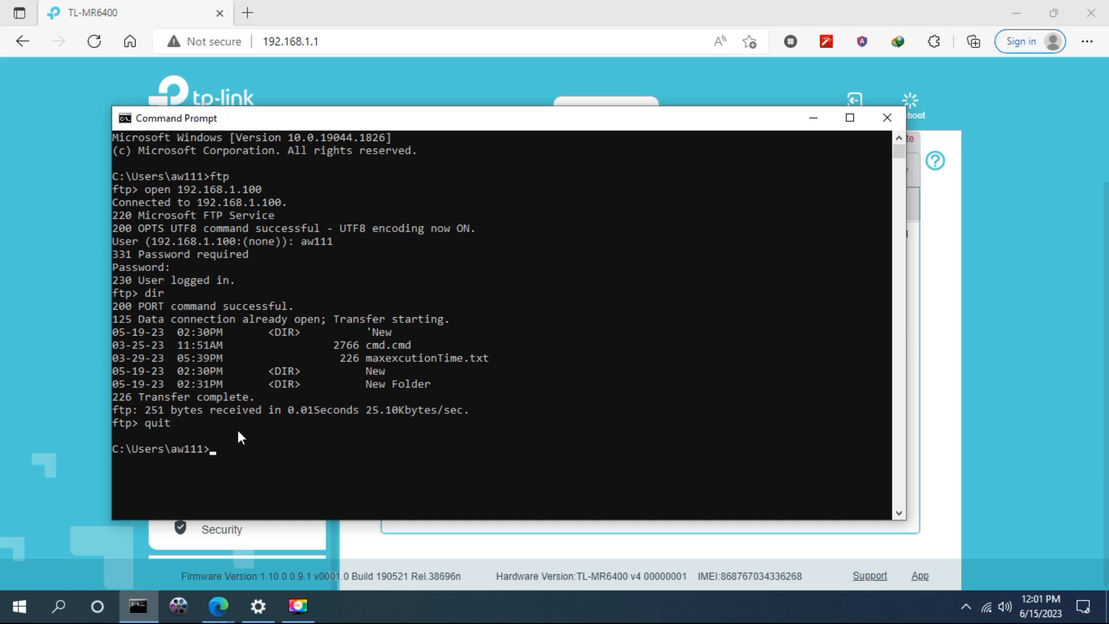
type("ip")
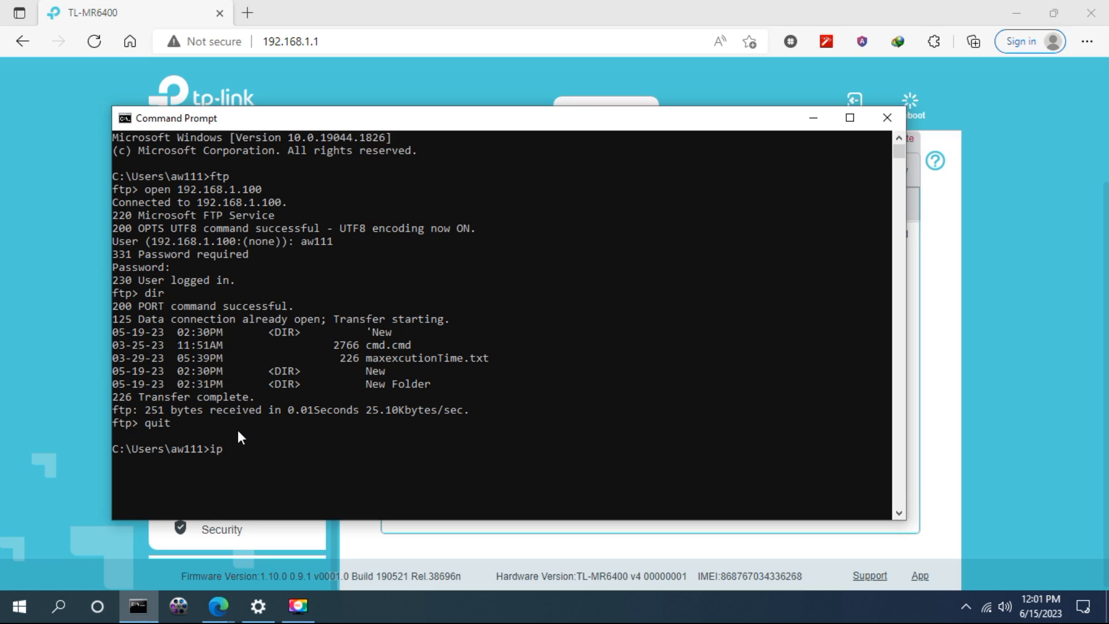
type("config")
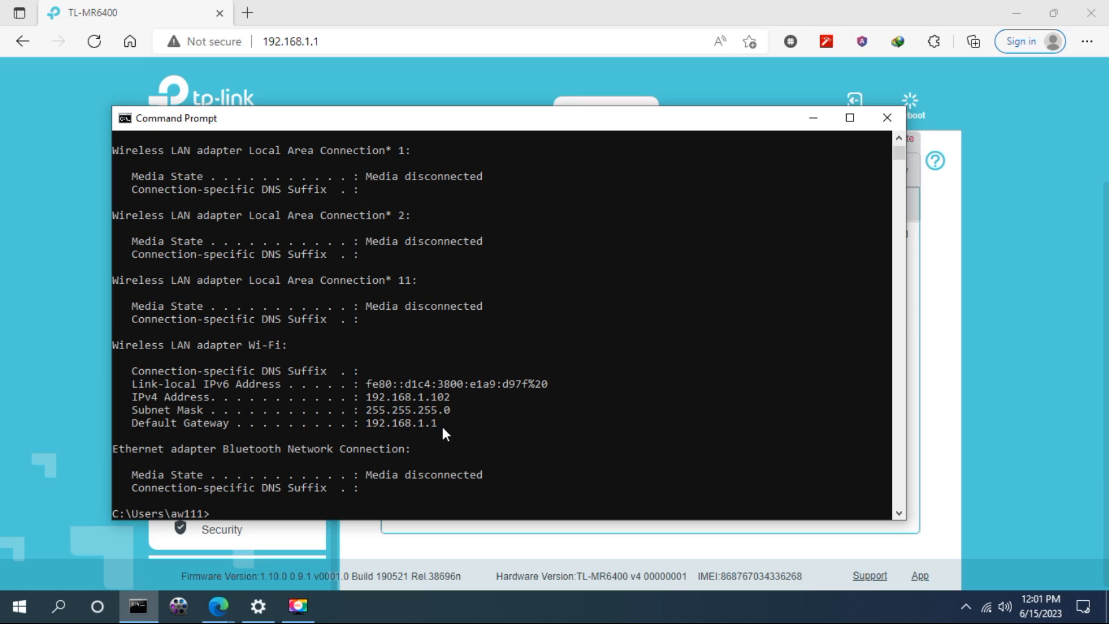
mouse_move(440, 431)
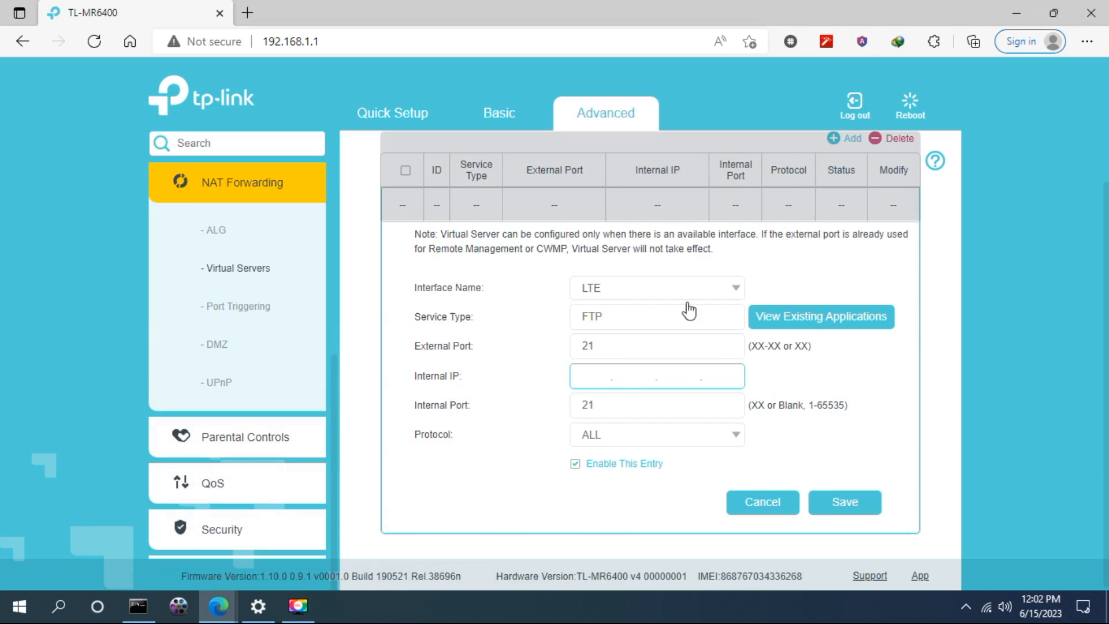
Step: Enter internal IP 192.168.1.102 and save the FTP port 21 forwarding rule
left_click(601, 375)
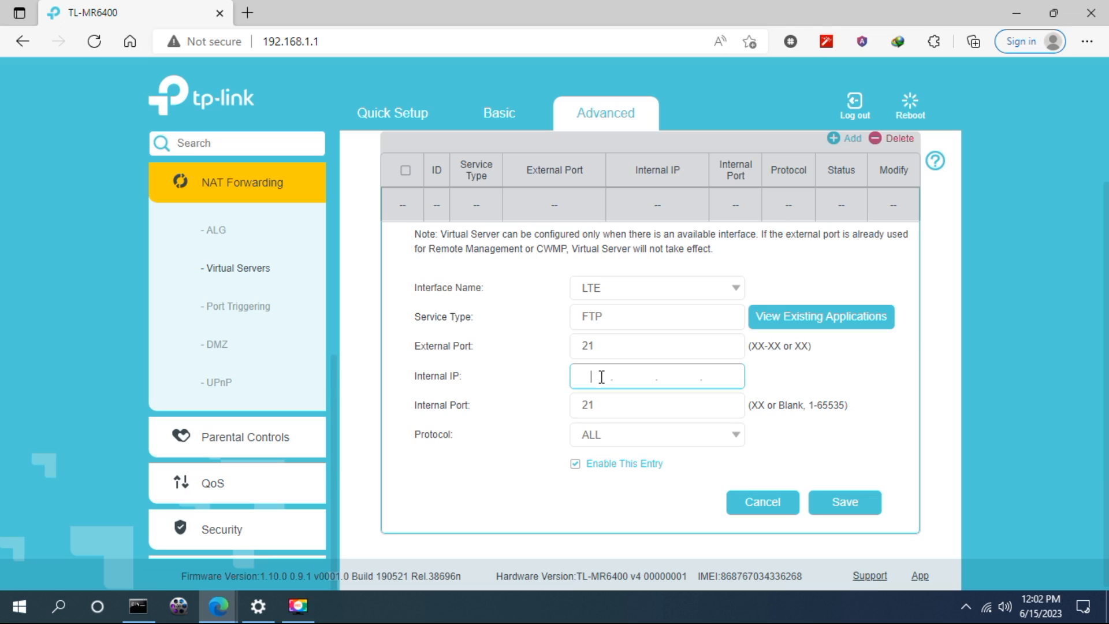
type("192")
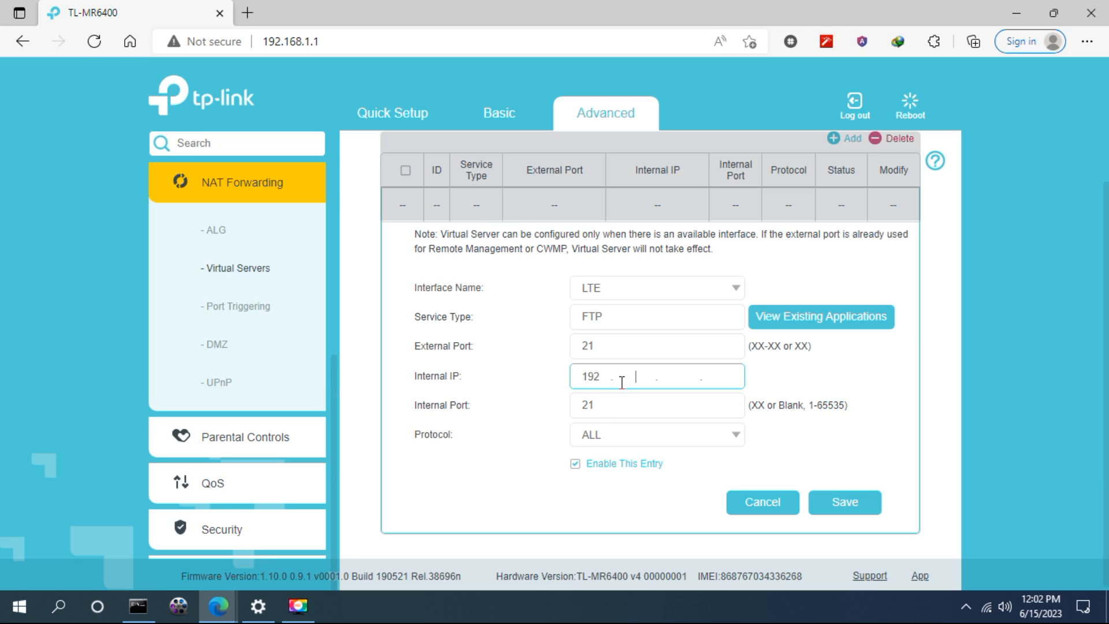
type("168")
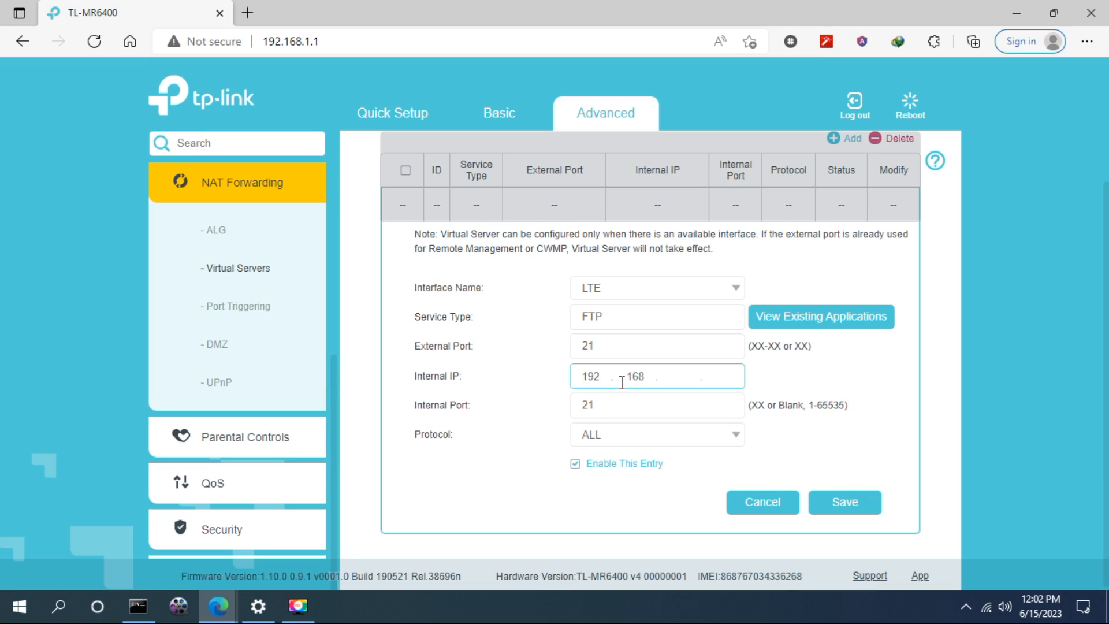
type("1")
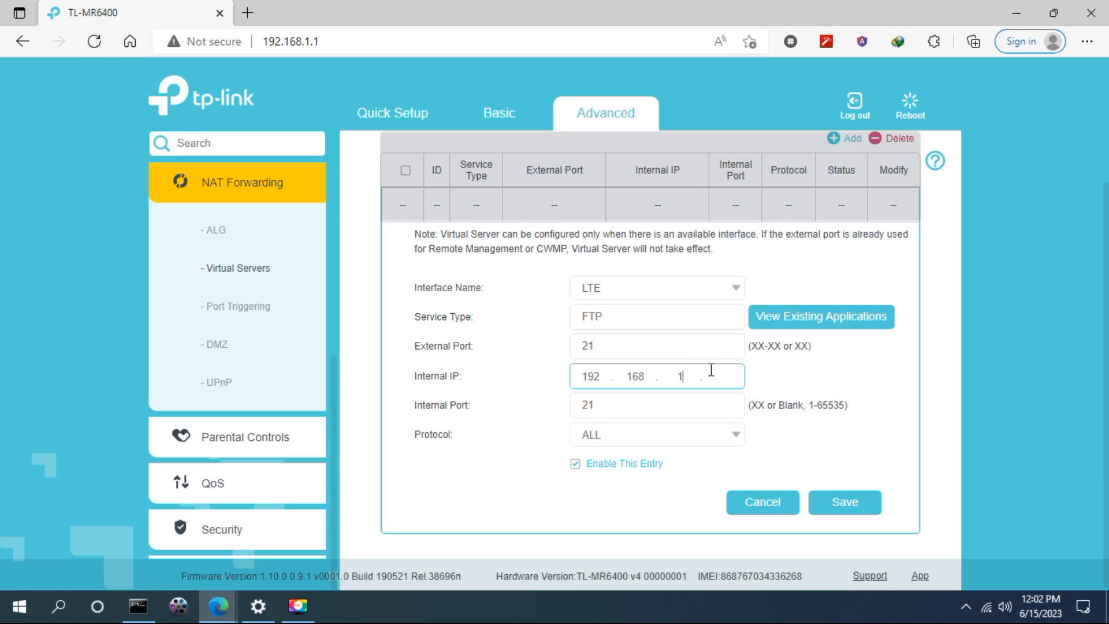
type("102")
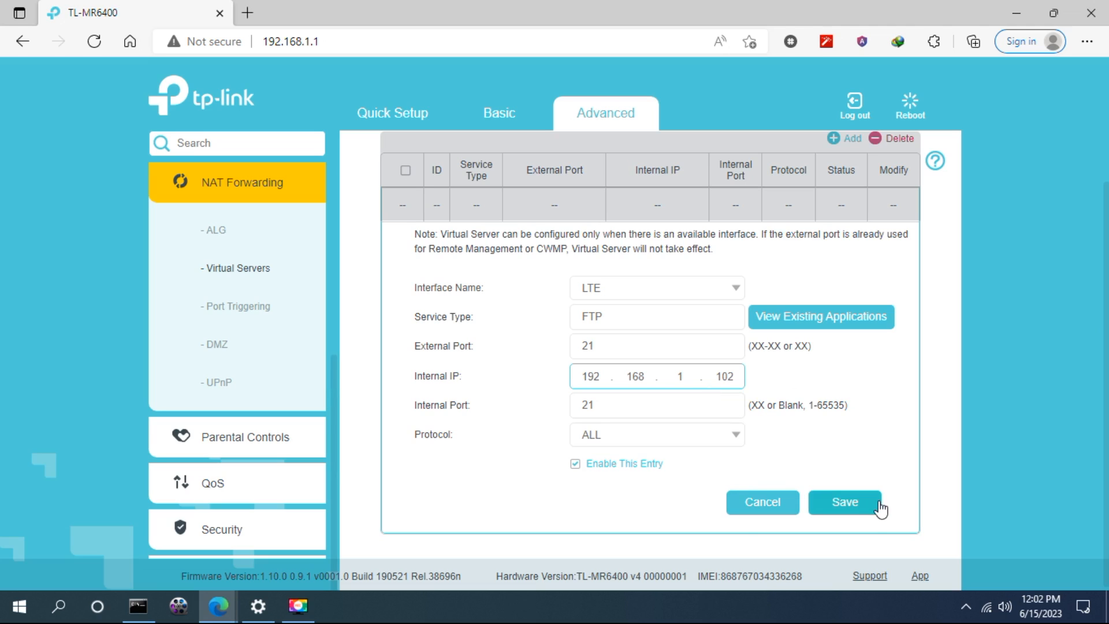
left_click(844, 501)
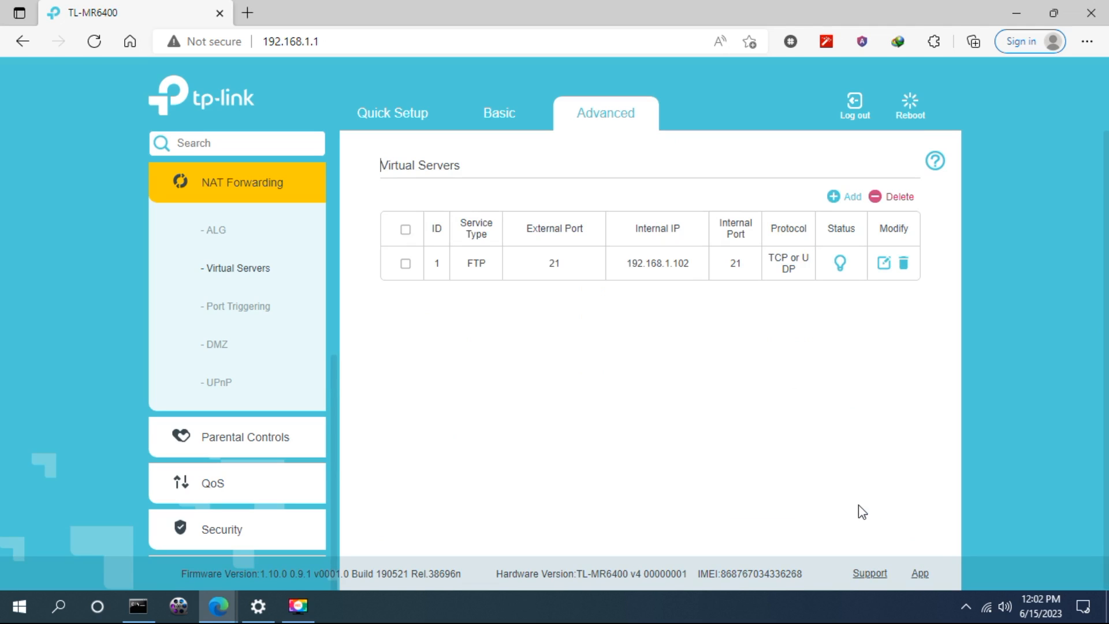
mouse_move(684, 282)
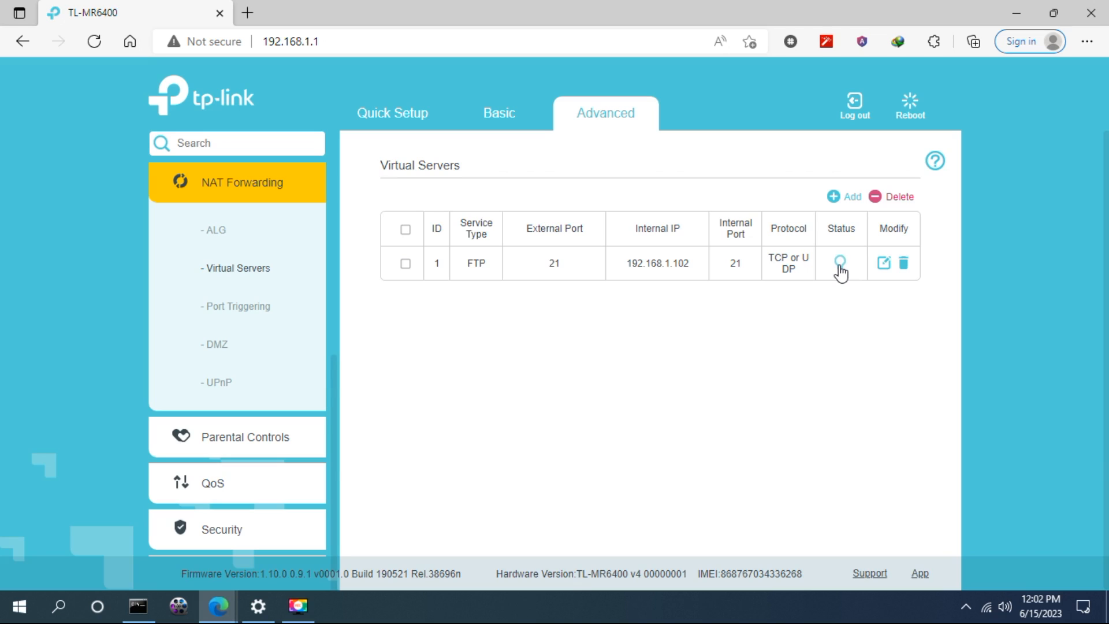
Step: Check the rule's status and return to the Basic Network Map
left_click(840, 262)
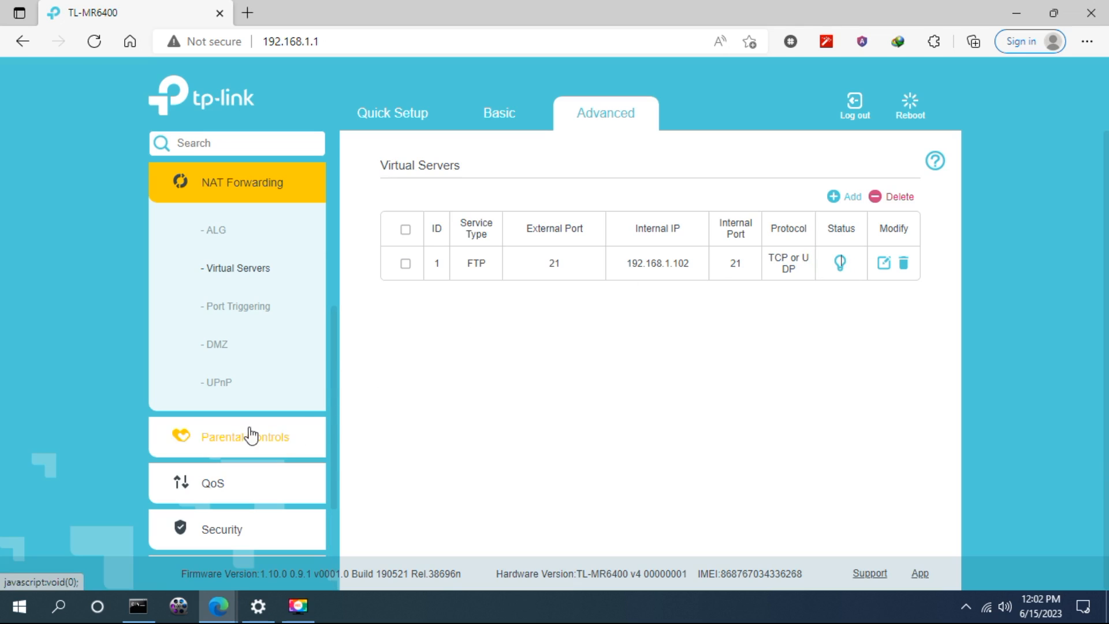
mouse_move(359, 257)
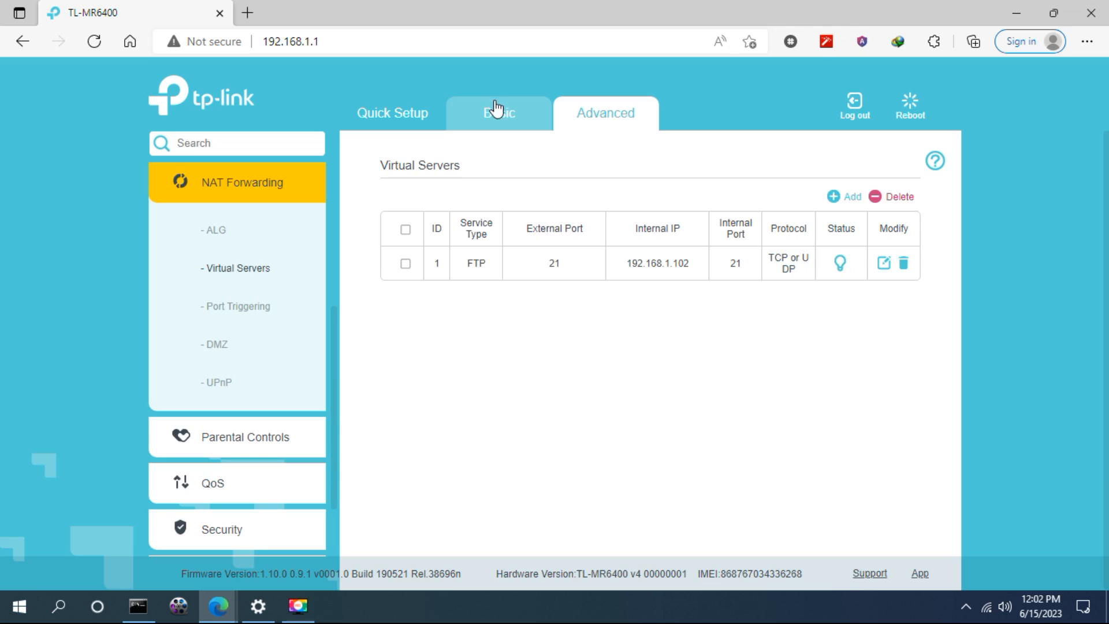
left_click(498, 112)
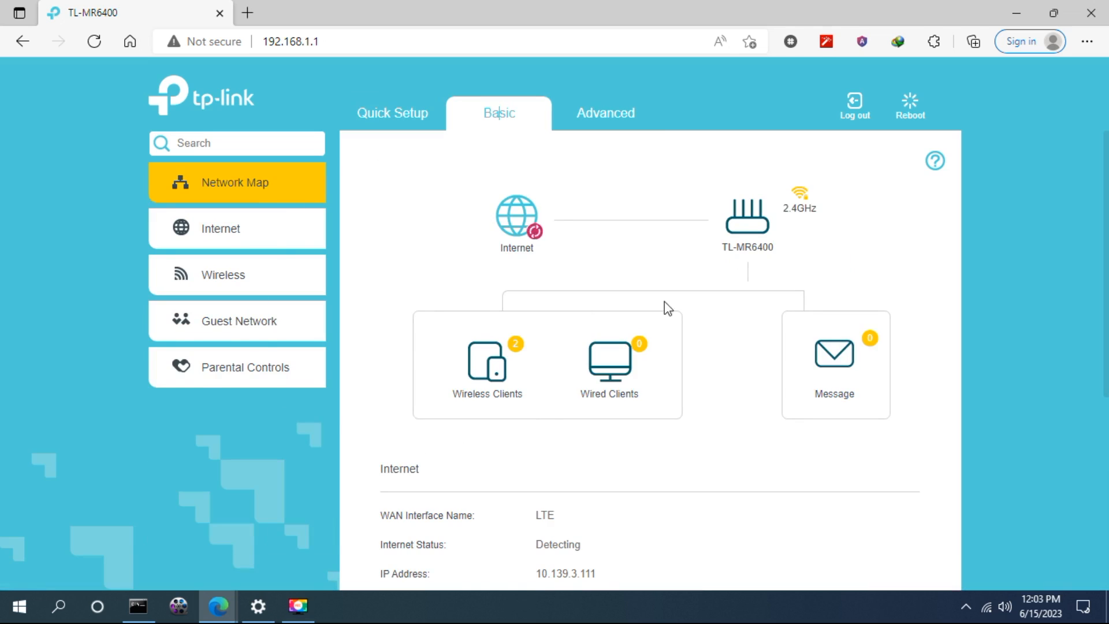
Step: Go to Internet, then Advanced > Status, and scroll to the Internet IP Address
scroll("down", 3)
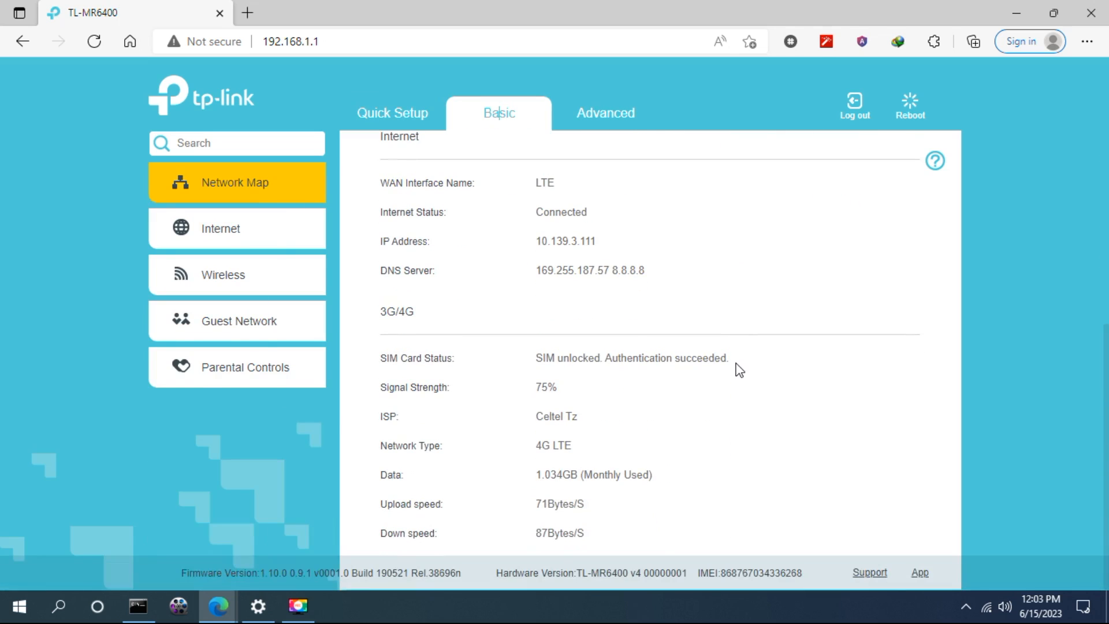
mouse_move(442, 390)
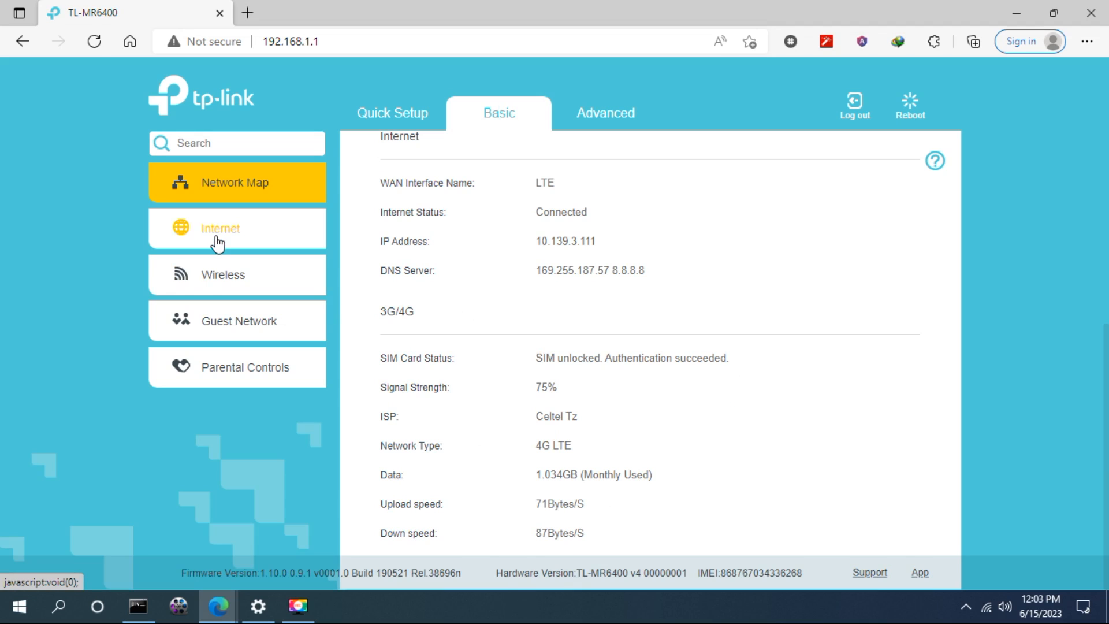
left_click(220, 228)
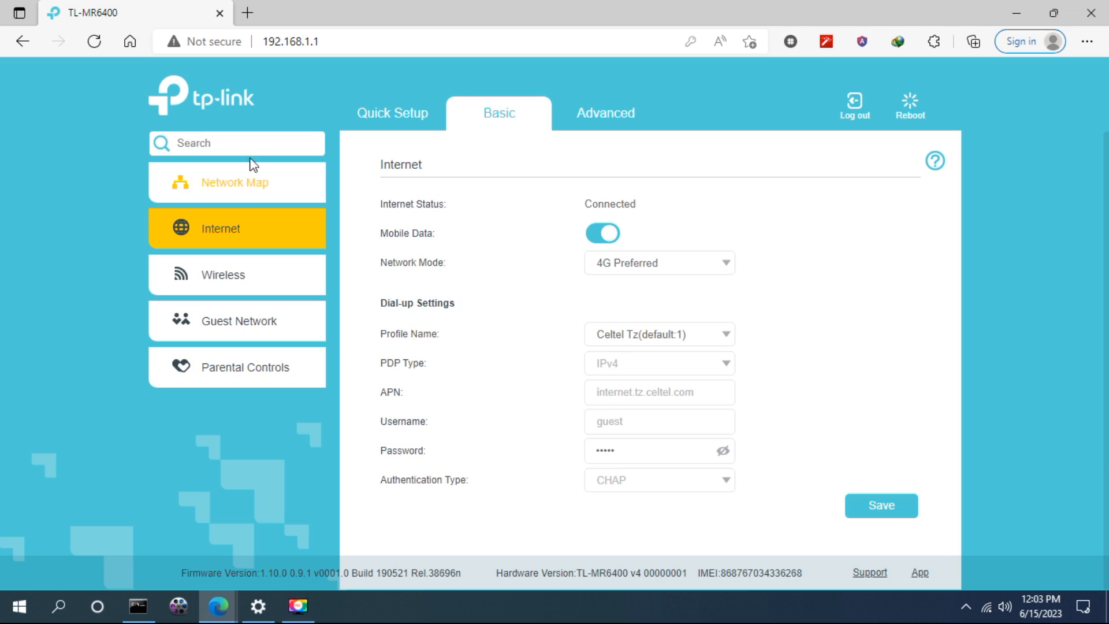
left_click(604, 112)
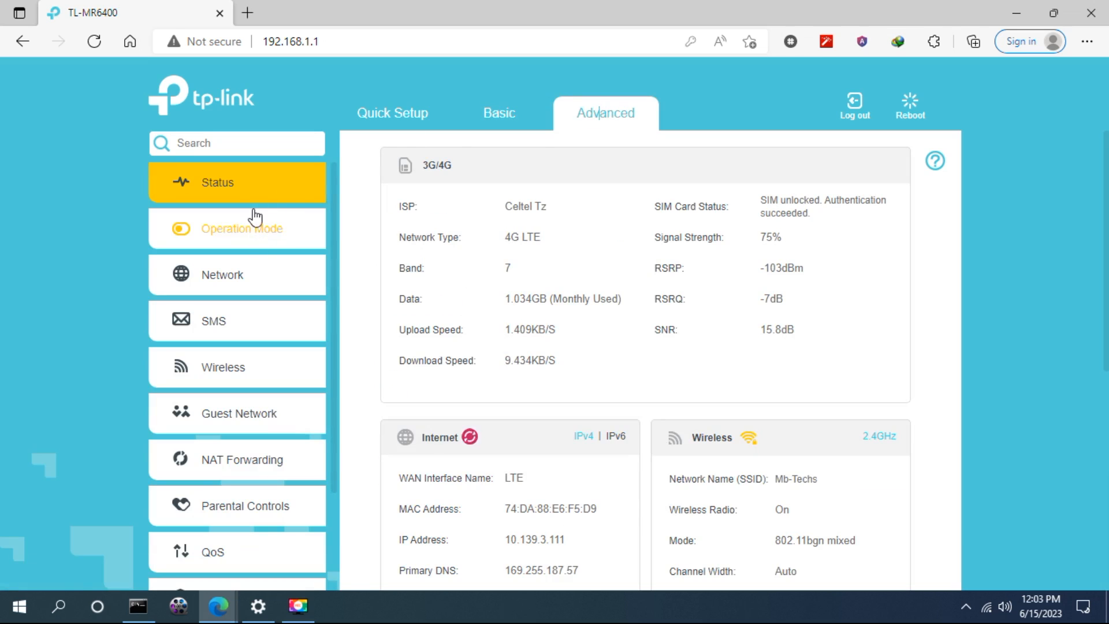
scroll("down", 3)
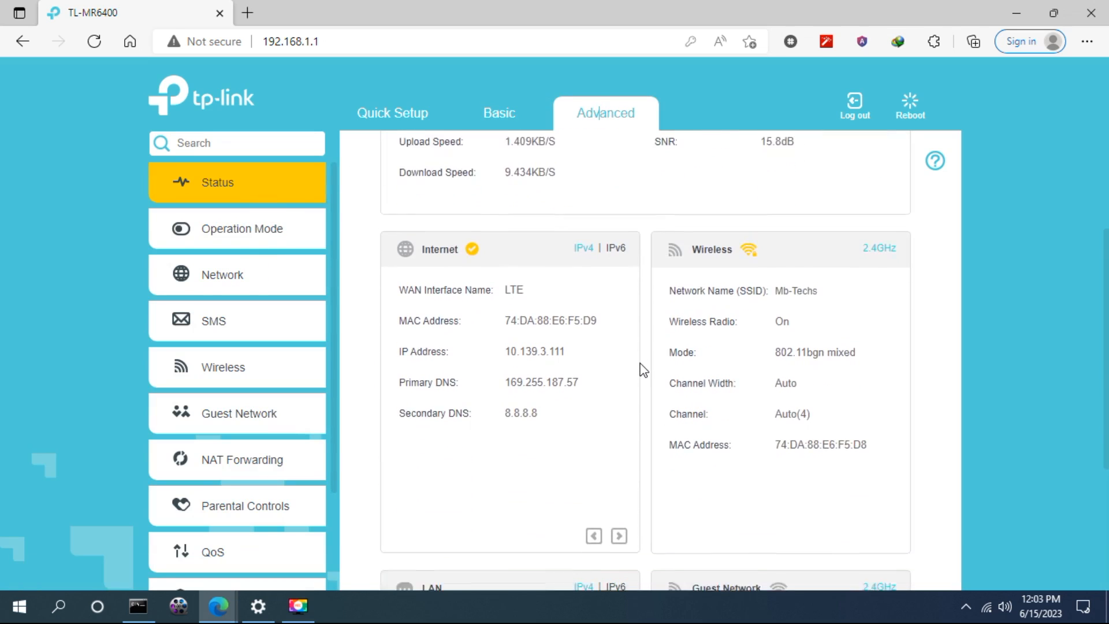
scroll("down", 3)
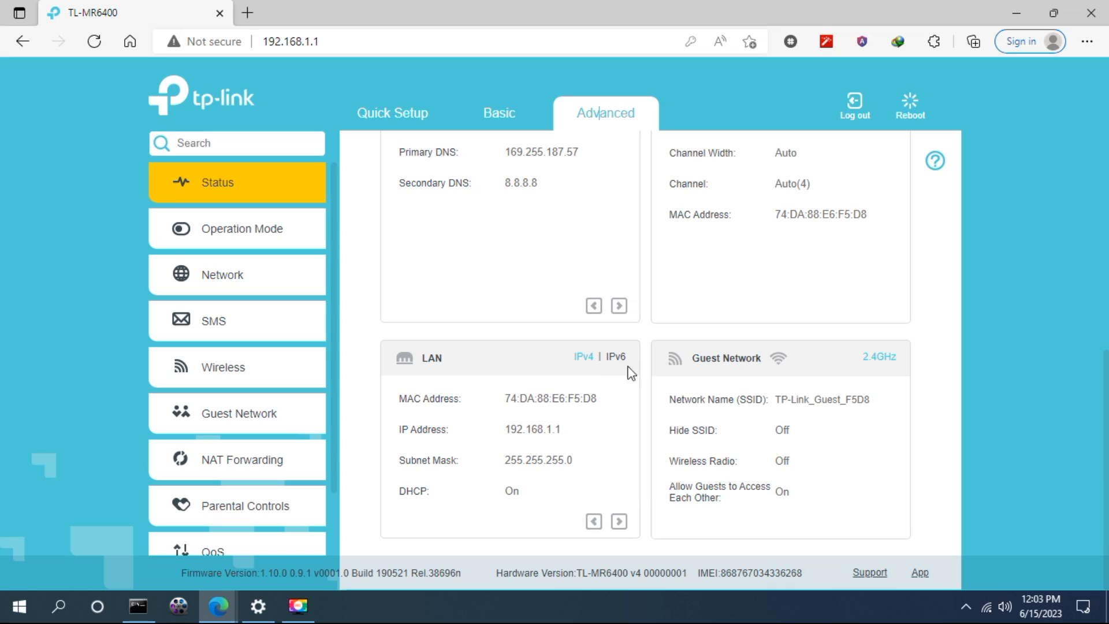
mouse_move(477, 365)
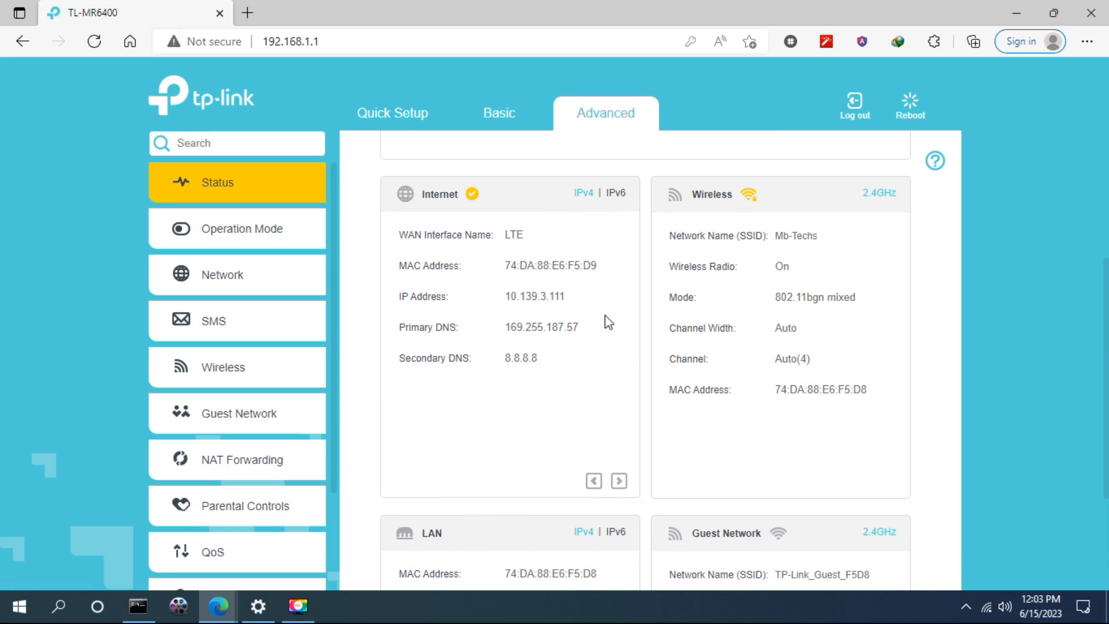
mouse_move(569, 303)
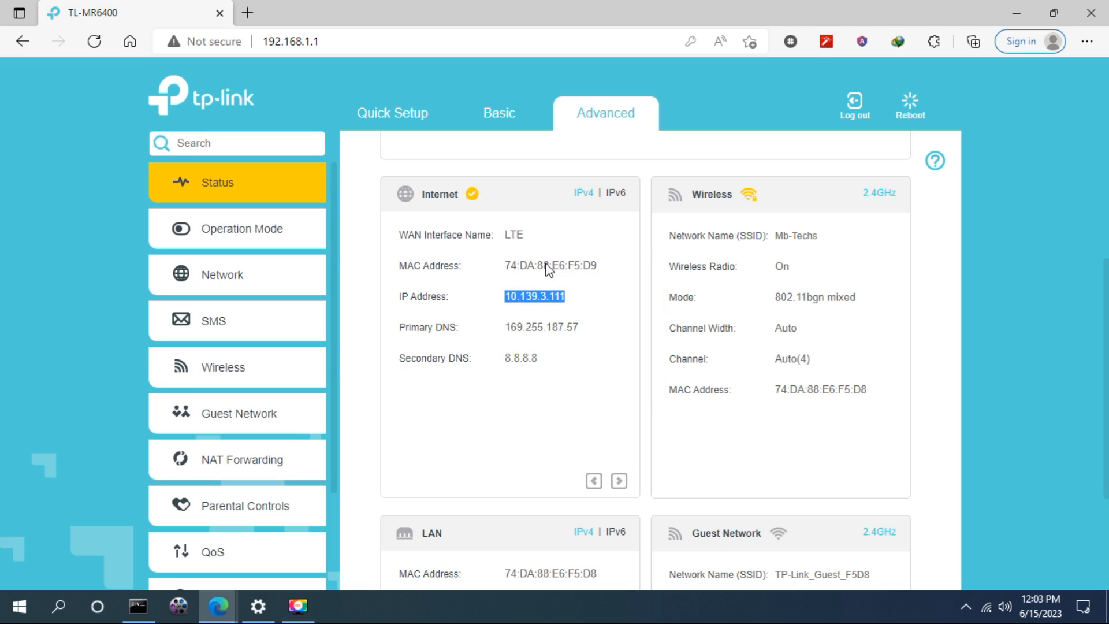
Step: Copy the WAN IP address 10.139.3.111 and open a new browser tab
right_click(533, 297)
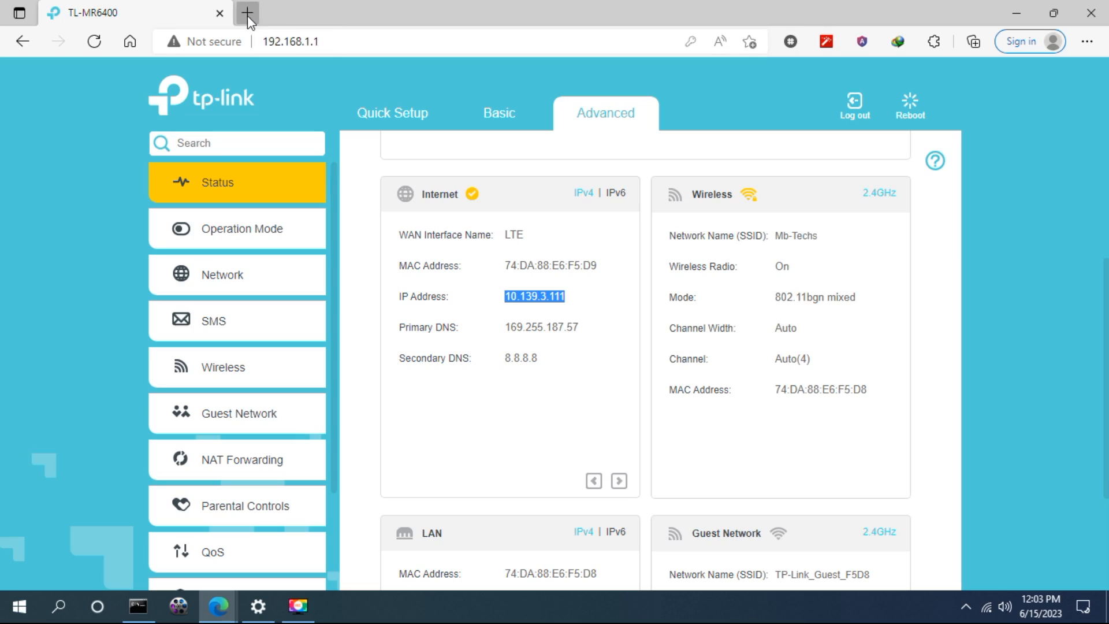
left_click(247, 12)
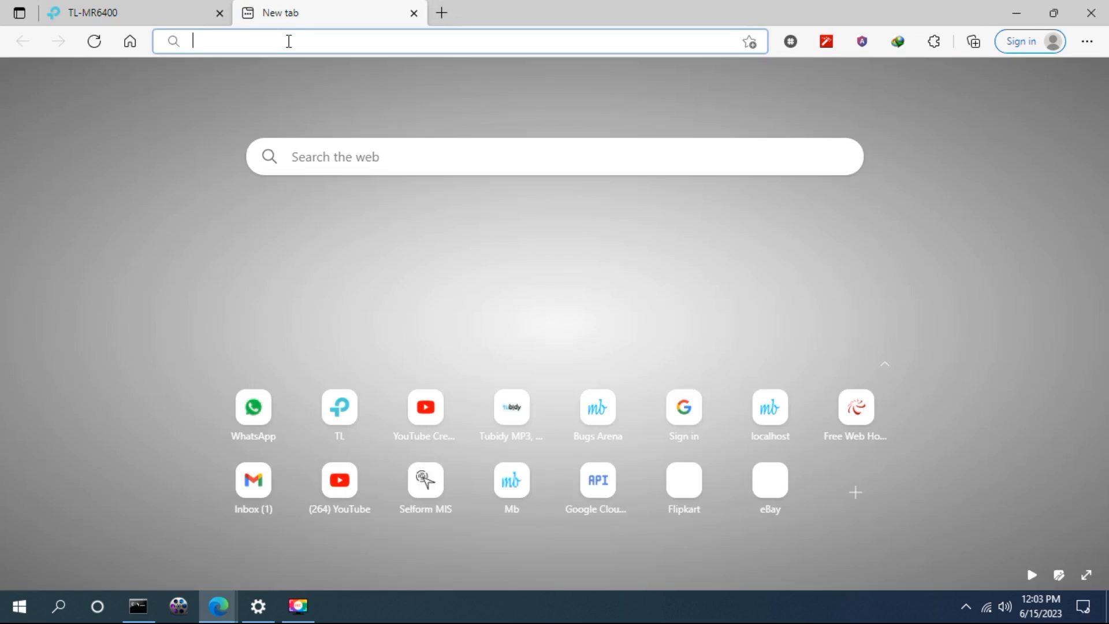
Step: Browse to 10.139.3.111 to reach the TP-Link login page, then return to Command Prompt
type("10.139.3.111")
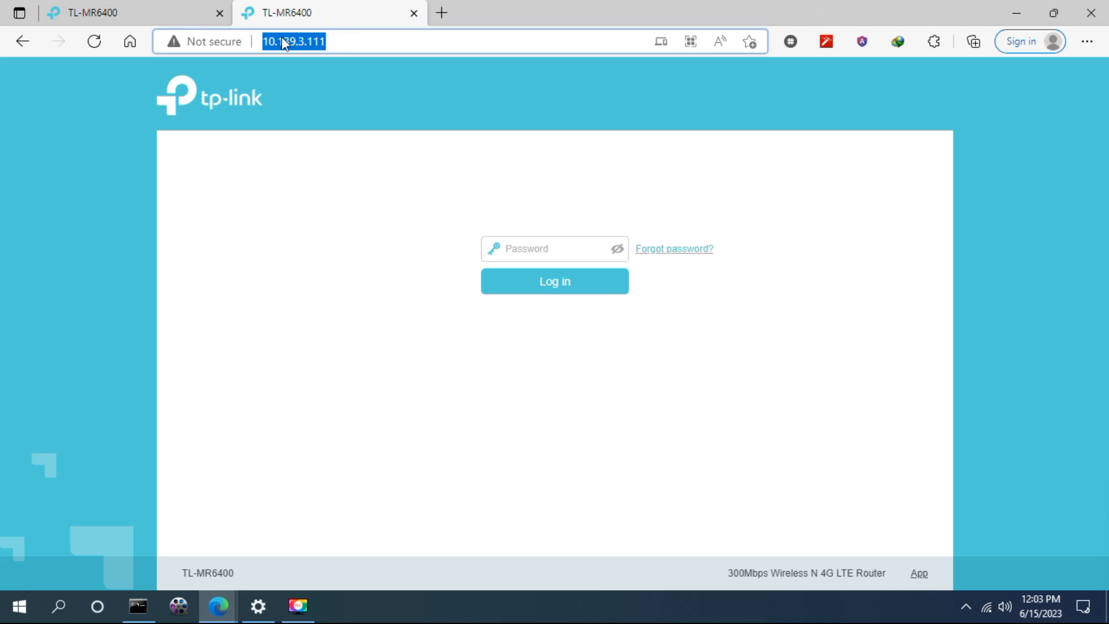
left_click(336, 41)
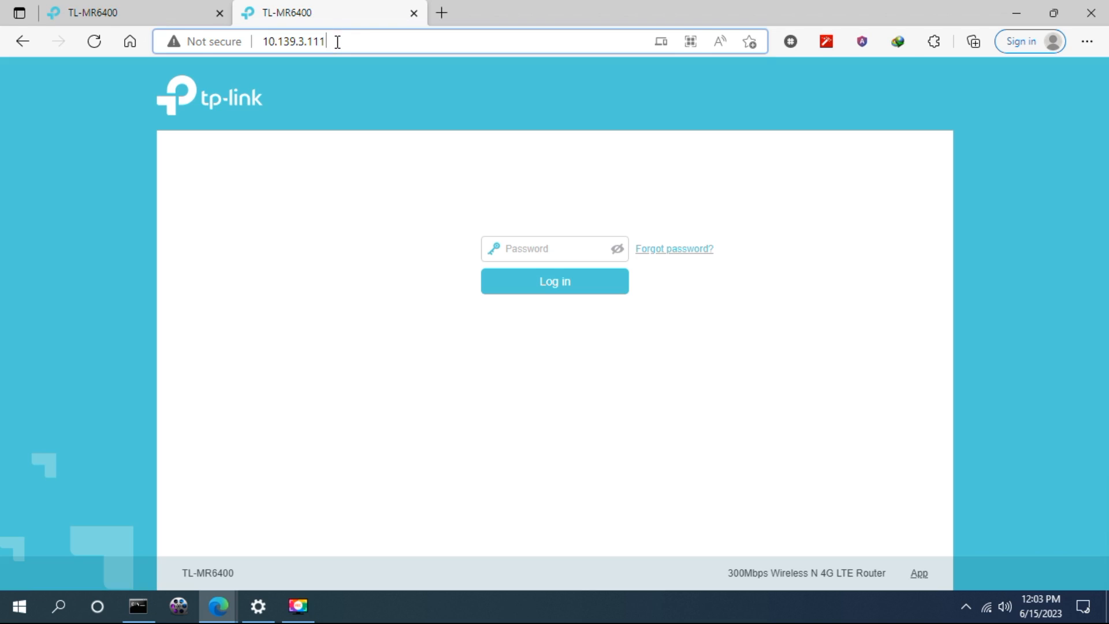
left_click(460, 42)
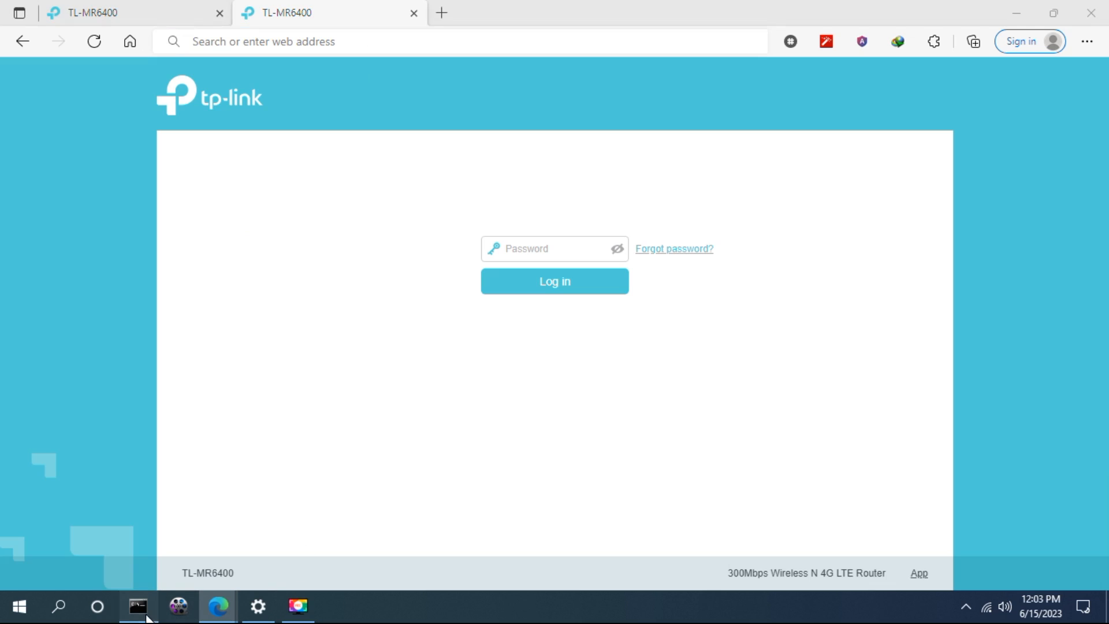
left_click(136, 606)
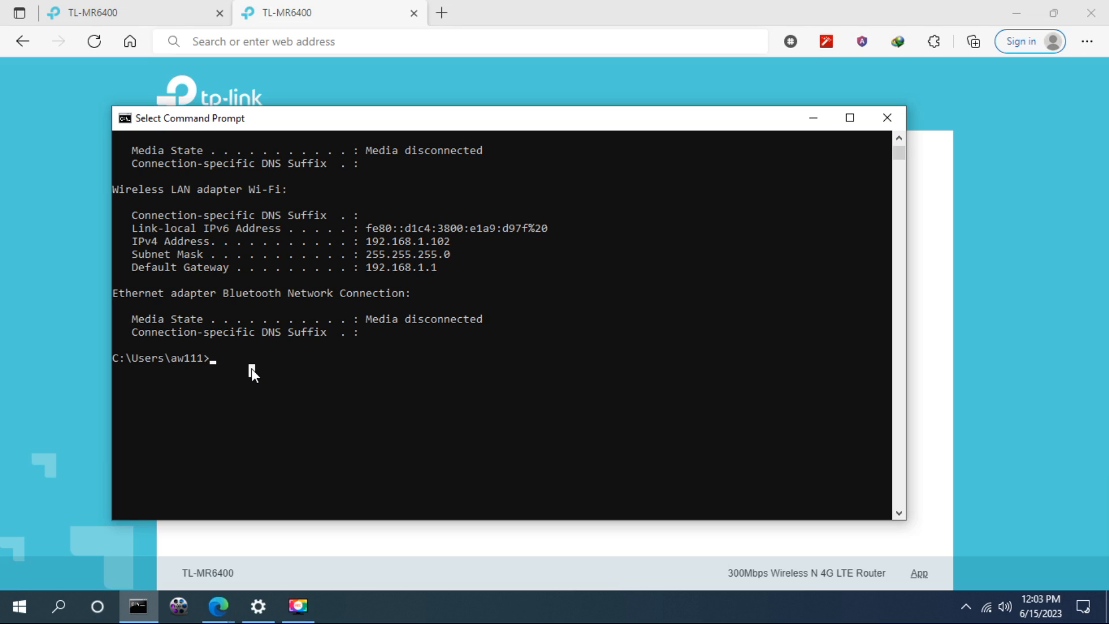
Step: Open an FTP session to the router's WAN address and log in as user aw11
type("ftp")
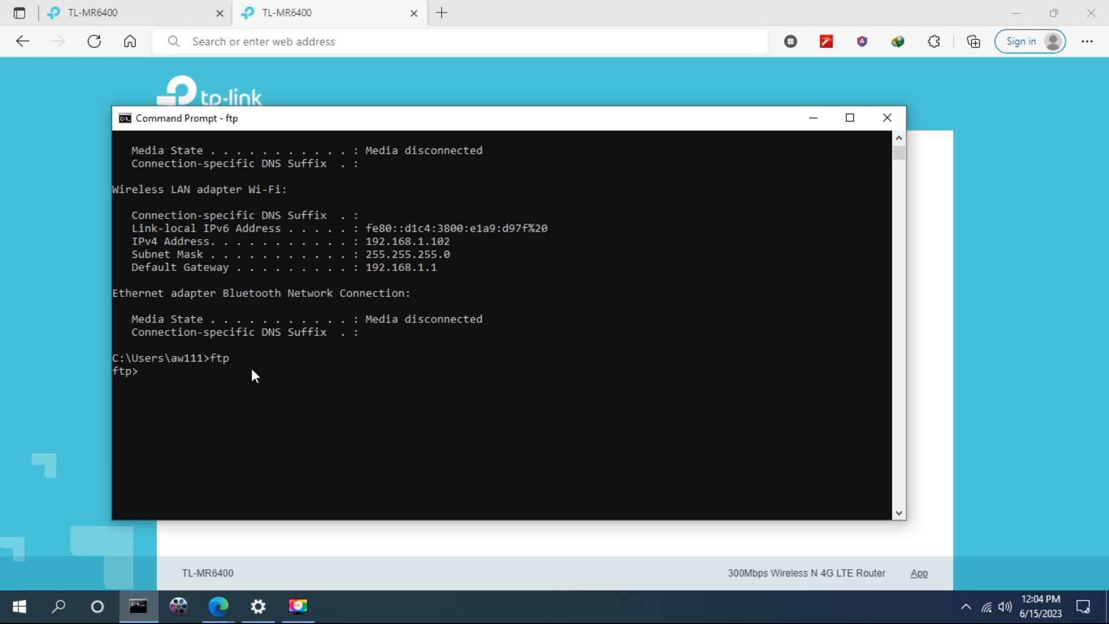
type("open")
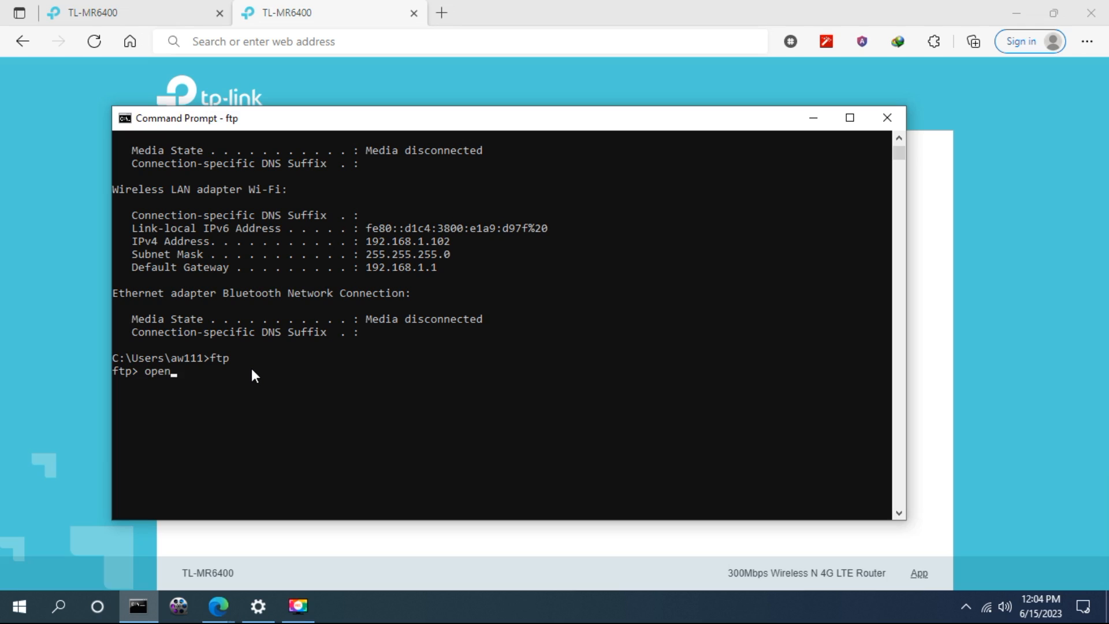
type("10.139.3.112")
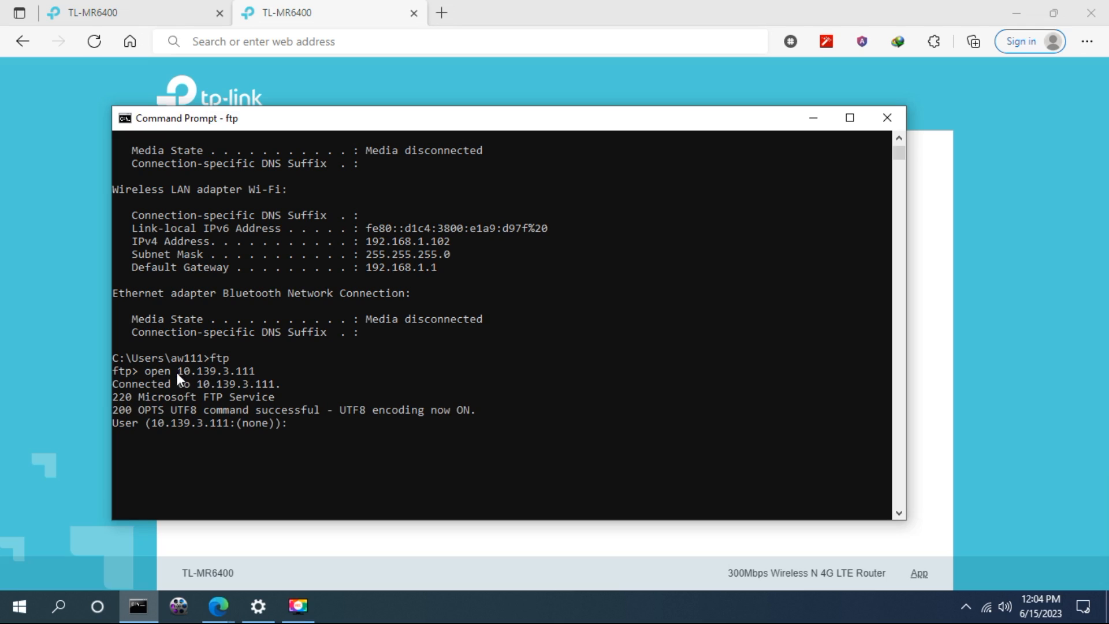
mouse_move(244, 383)
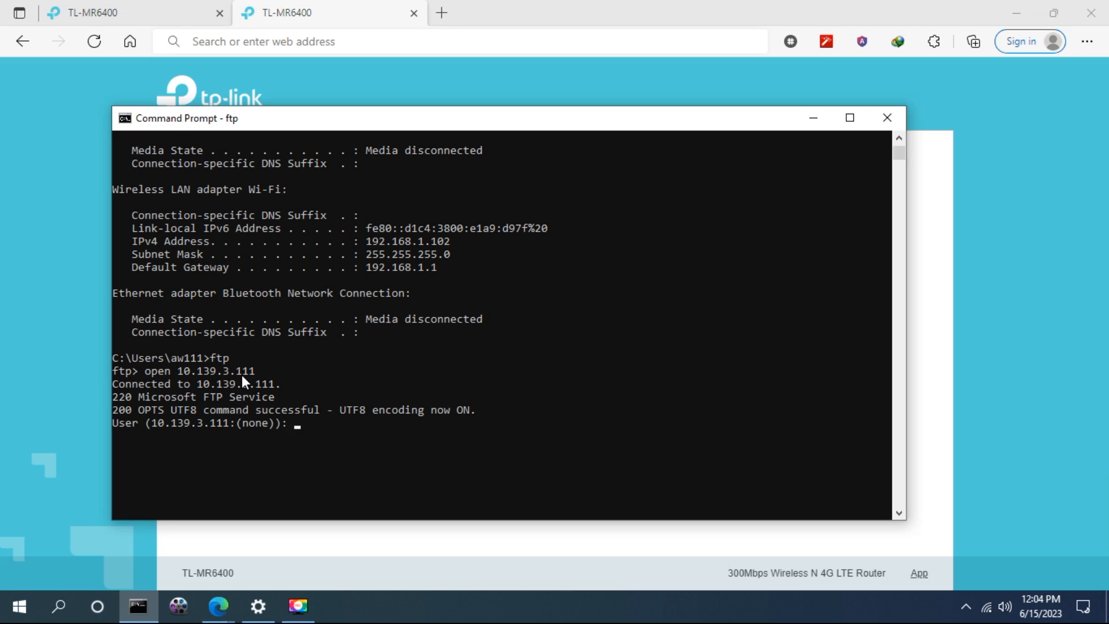
type("aw111")
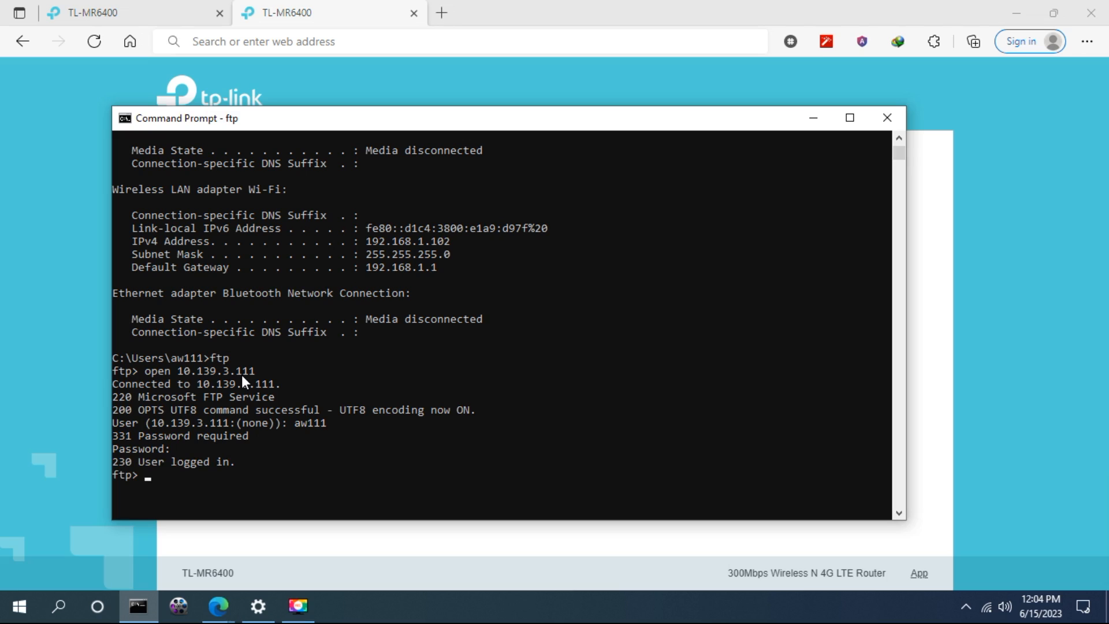
type("d")
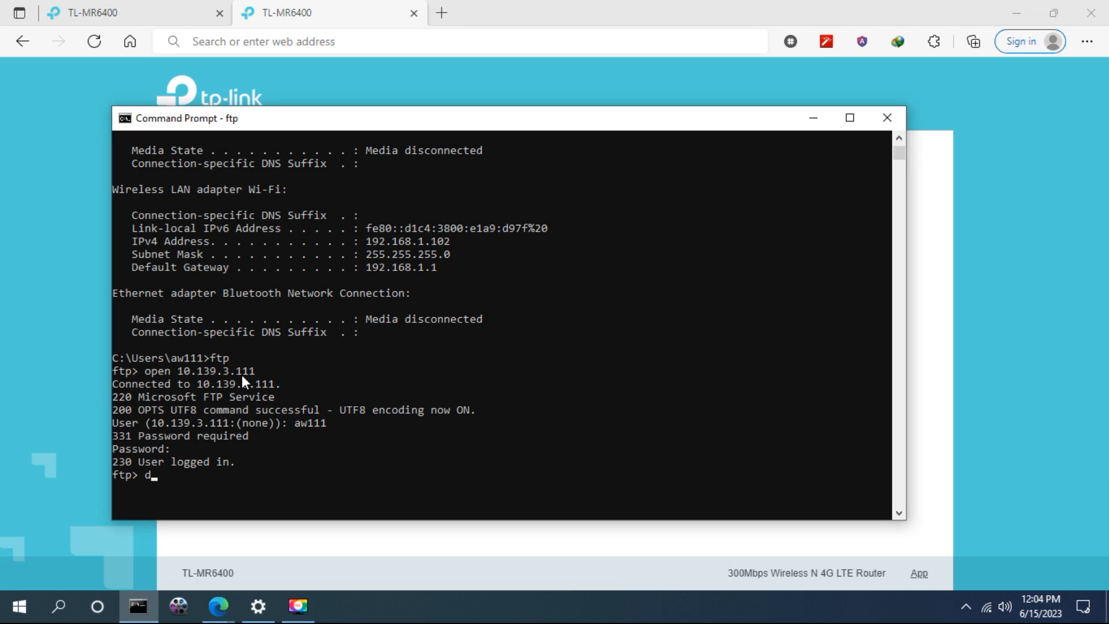